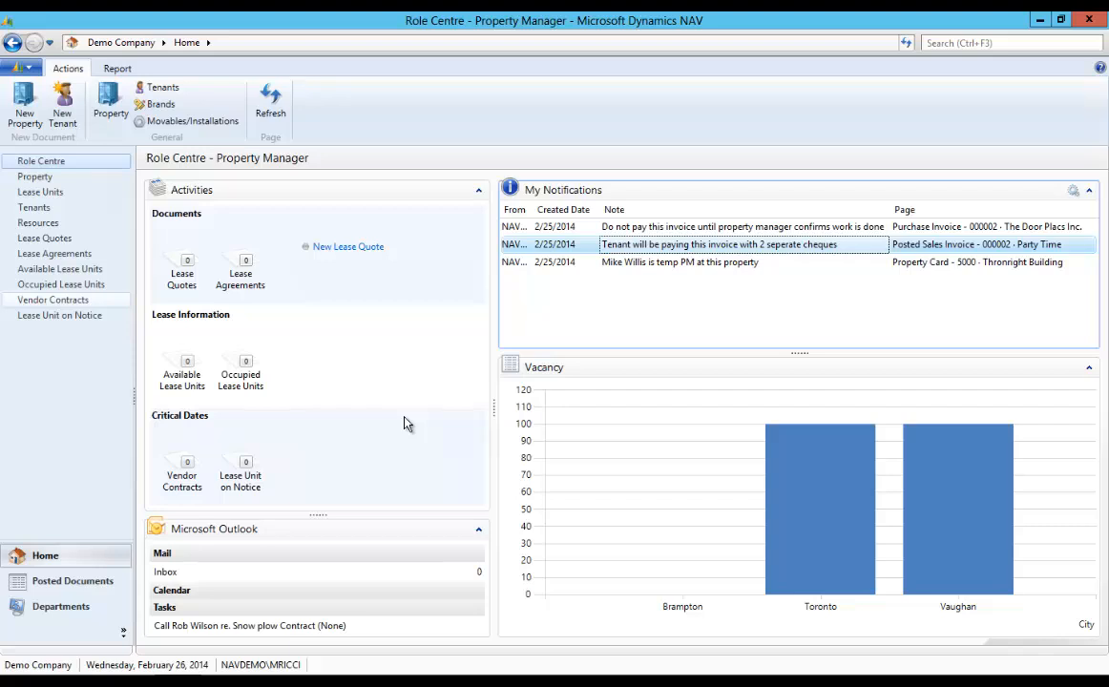
mouse_move(314, 305)
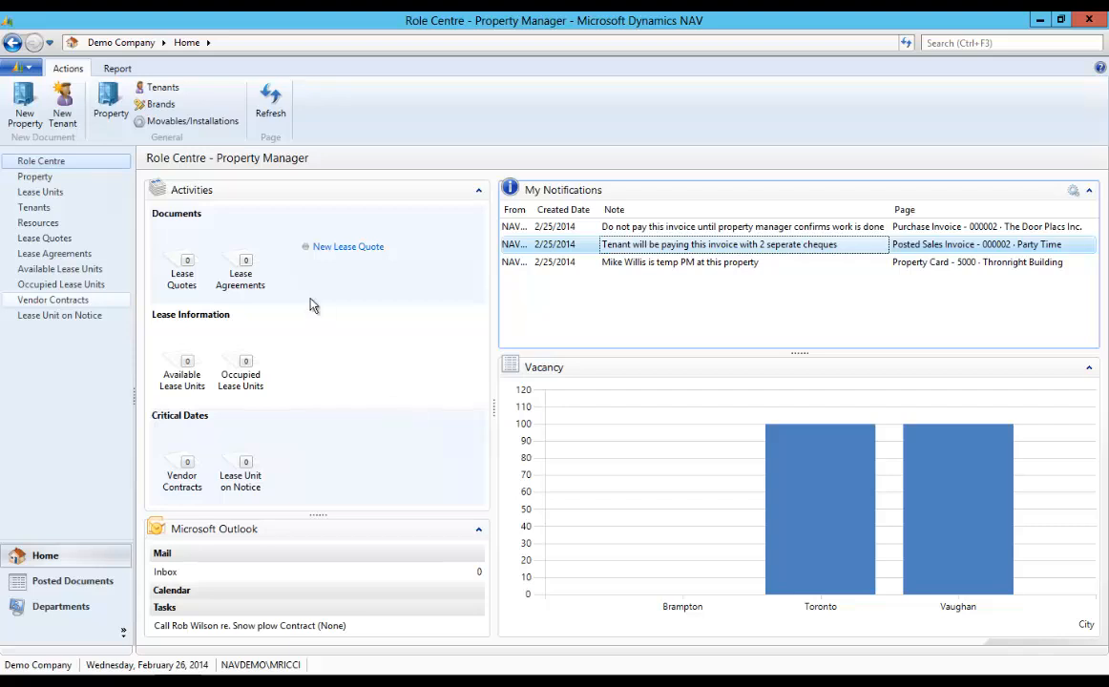
mouse_move(337, 361)
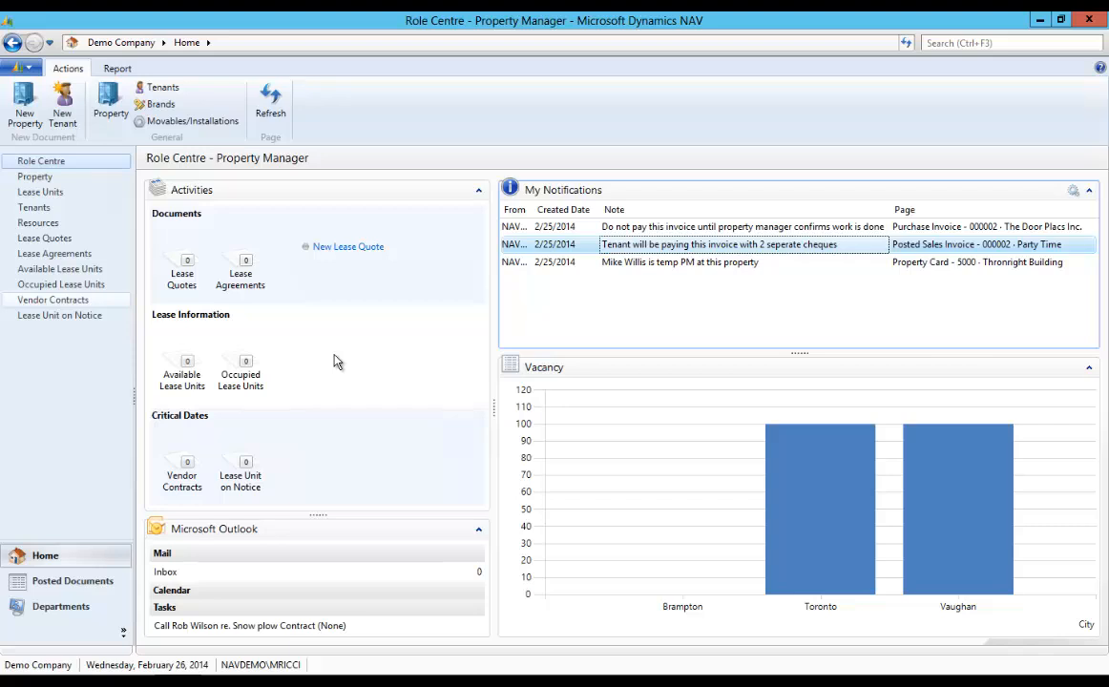
mouse_move(243, 183)
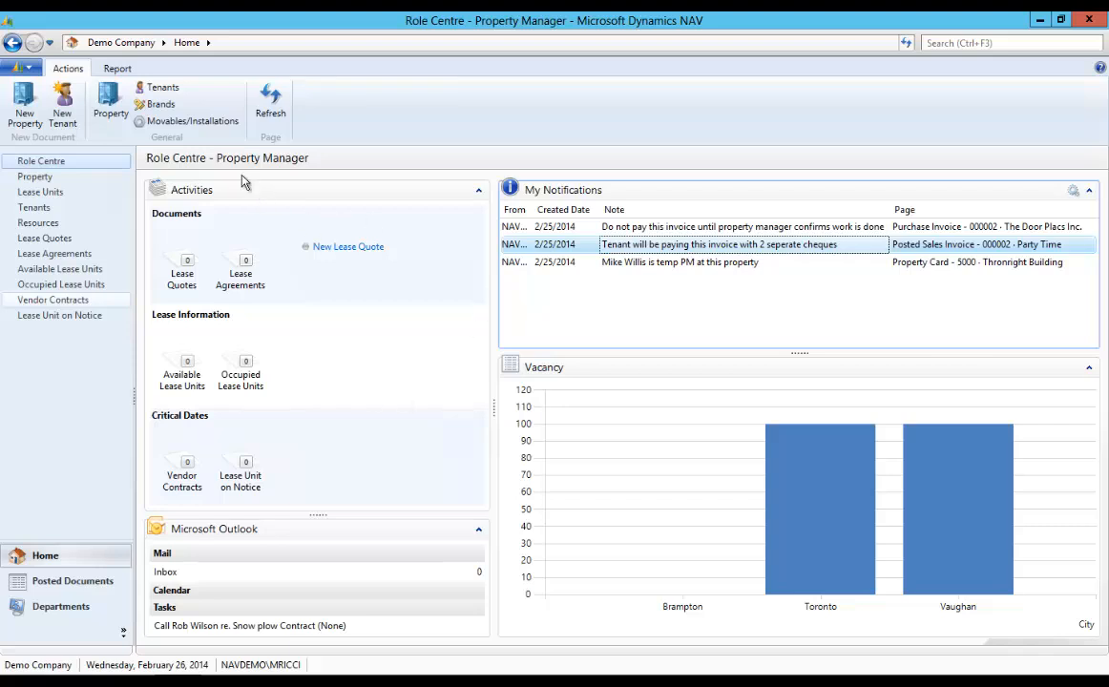
mouse_move(293, 347)
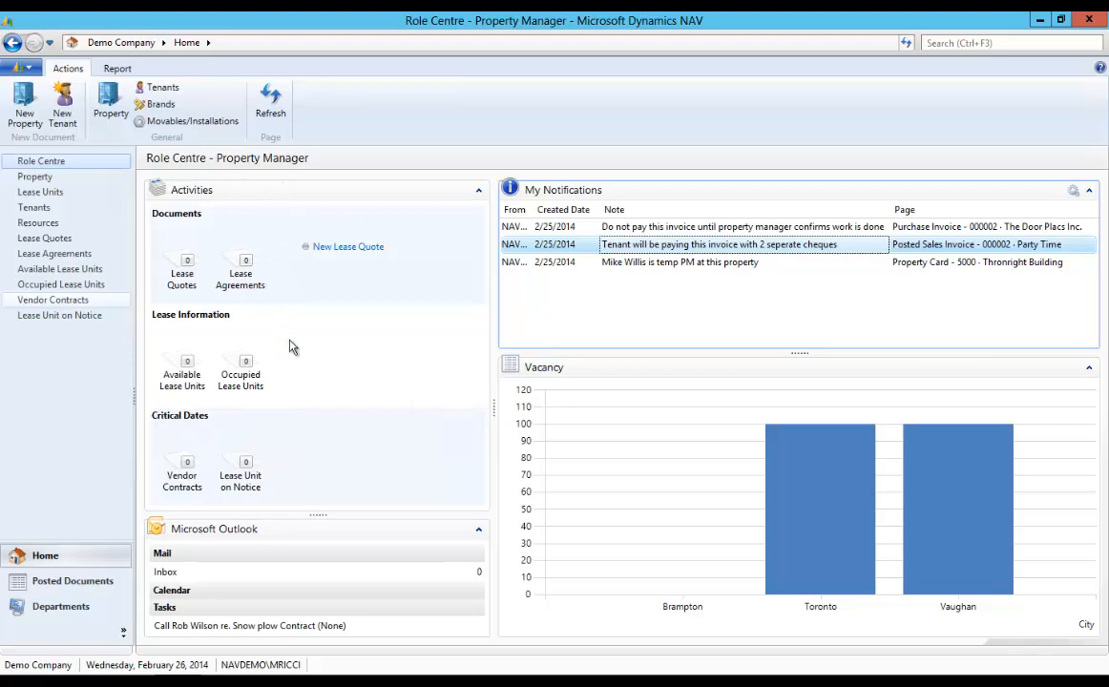
mouse_move(892, 488)
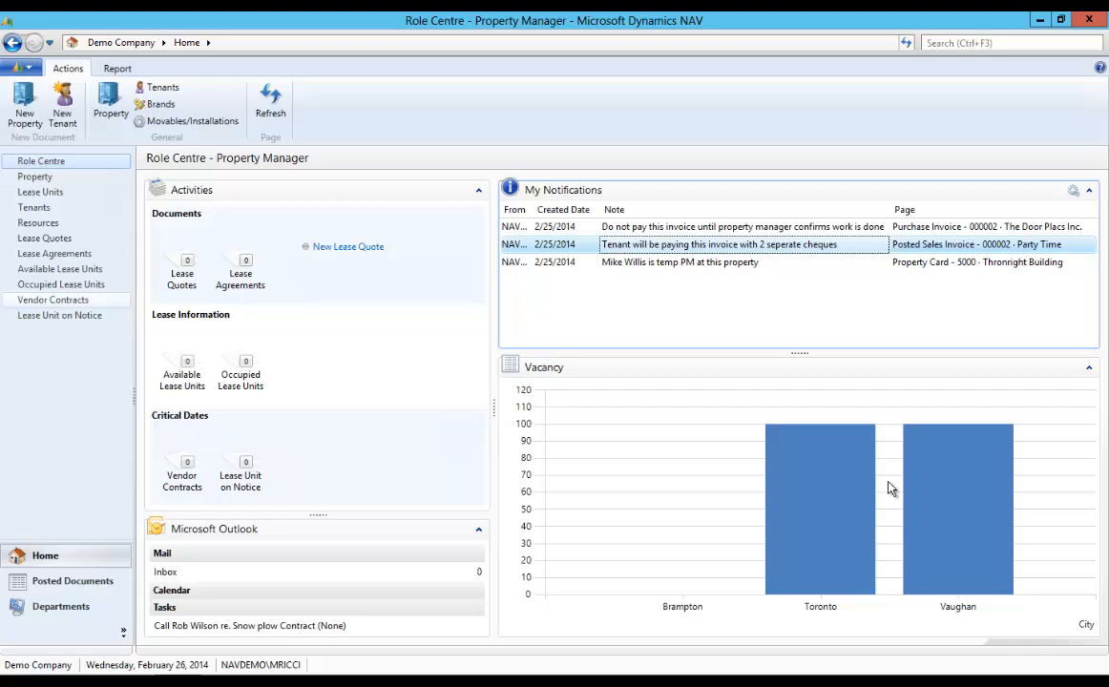
mouse_move(414, 345)
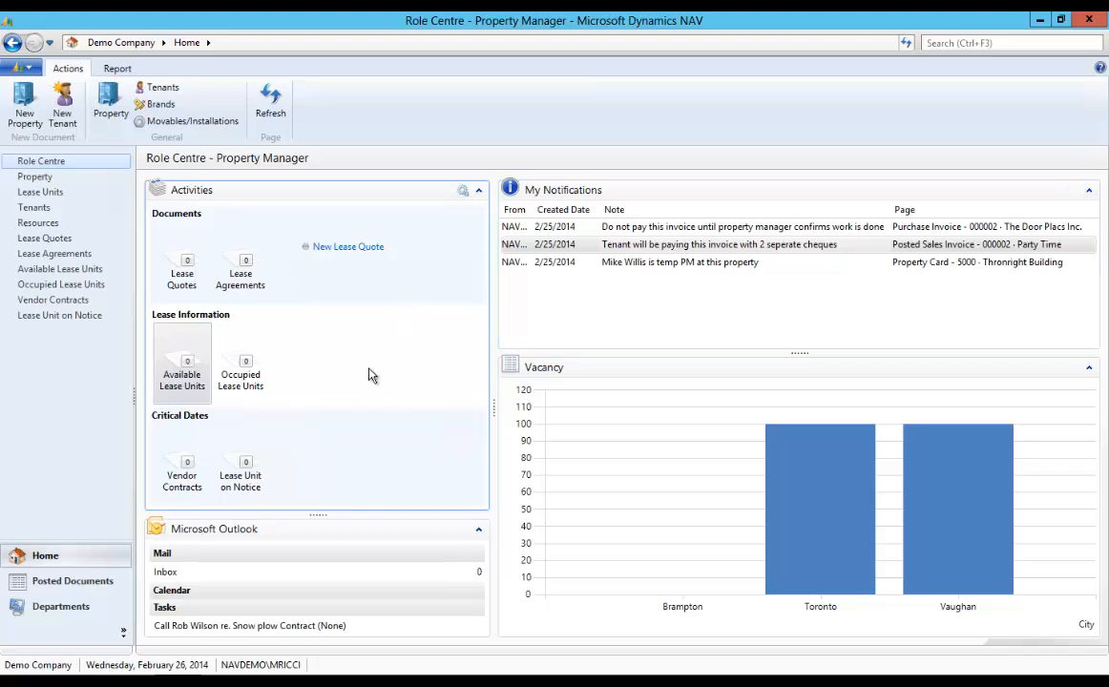
Open Lease Agreements and select the Cheques to Go lease agreement
click(719, 244)
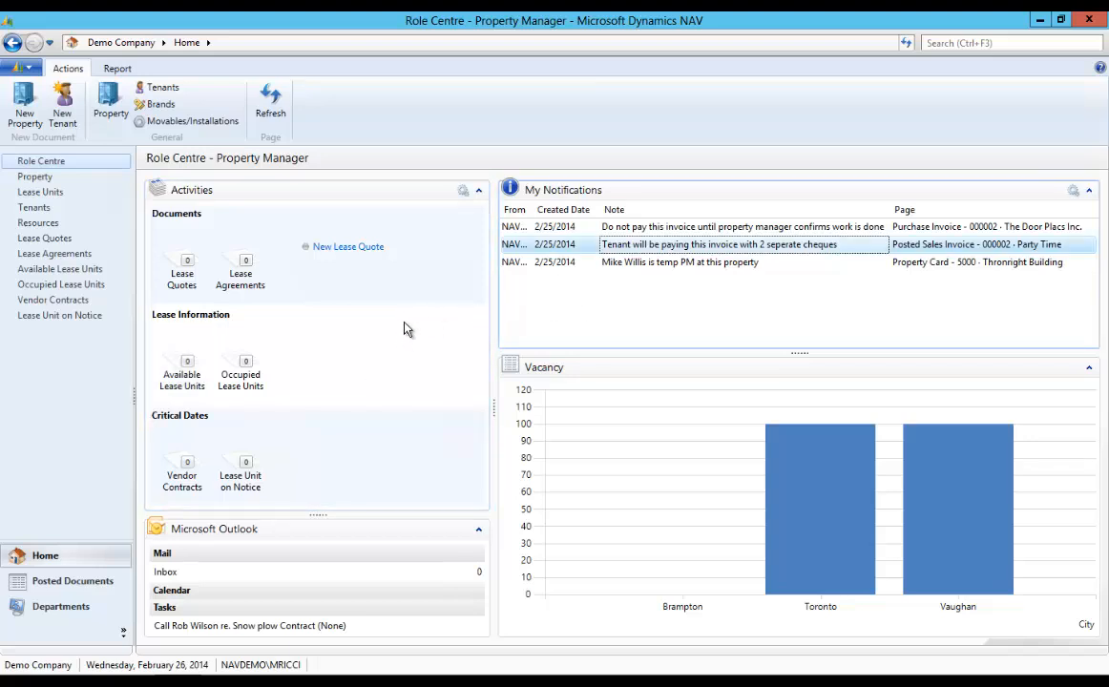
mouse_move(312, 439)
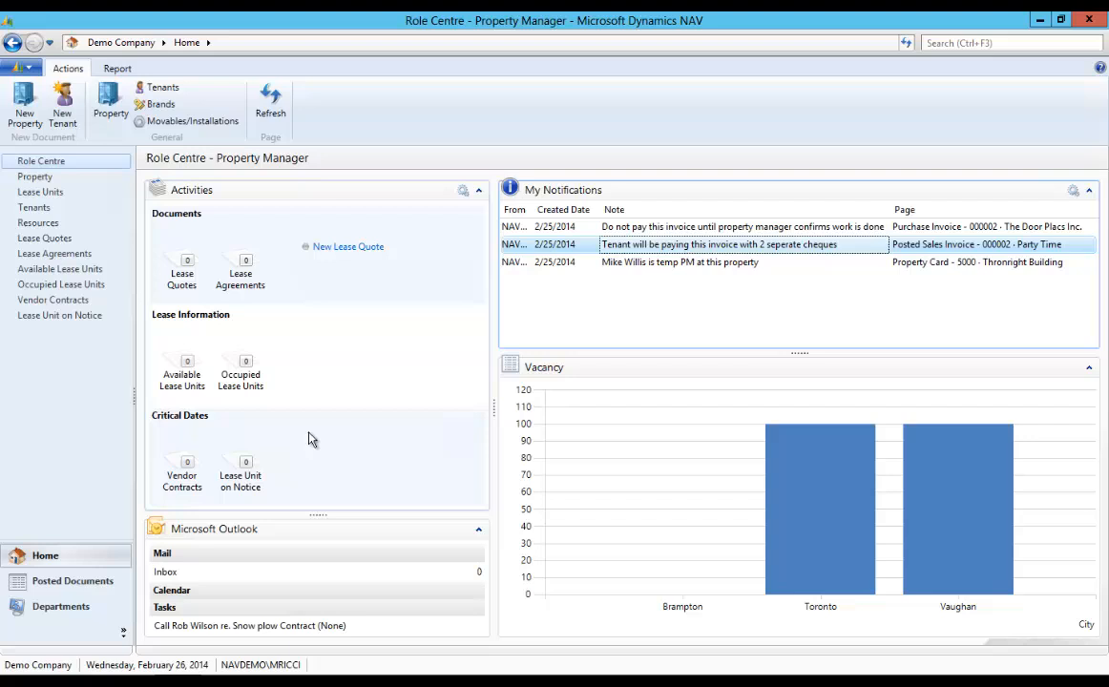
mouse_move(248, 341)
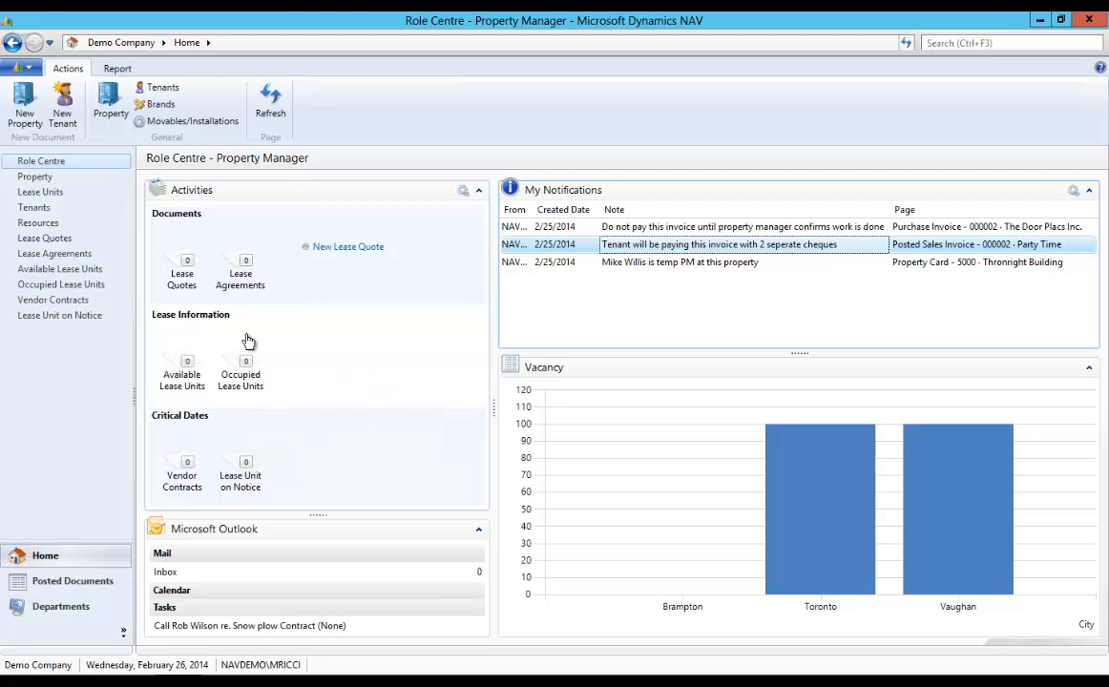
click(45, 238)
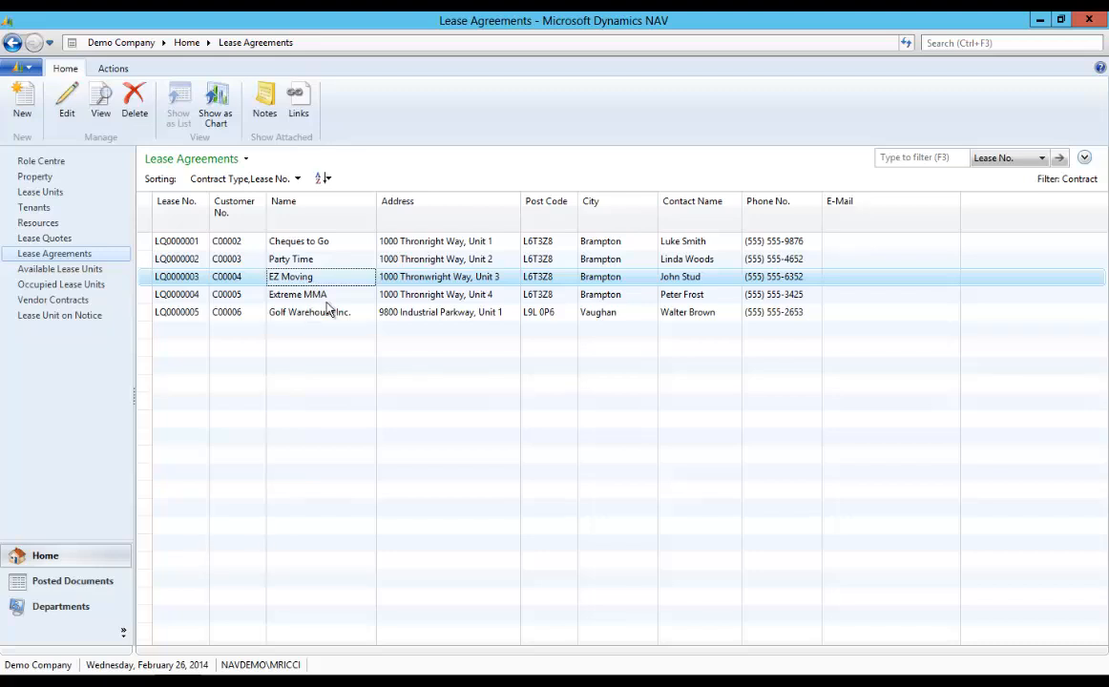
click(299, 241)
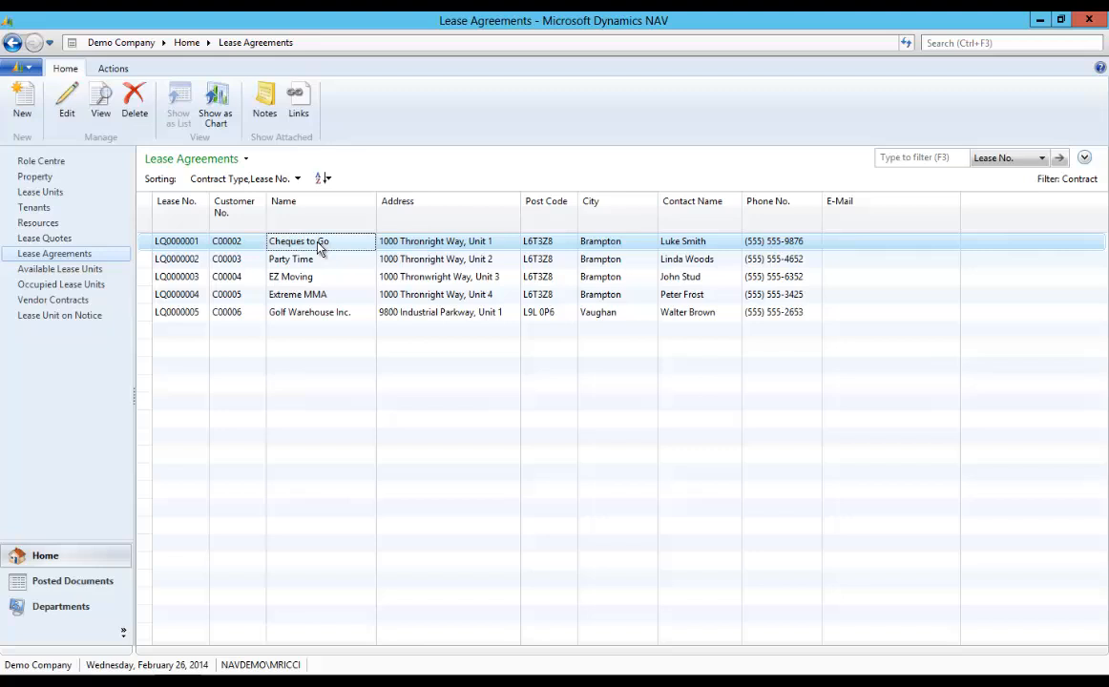
double_click(176, 240)
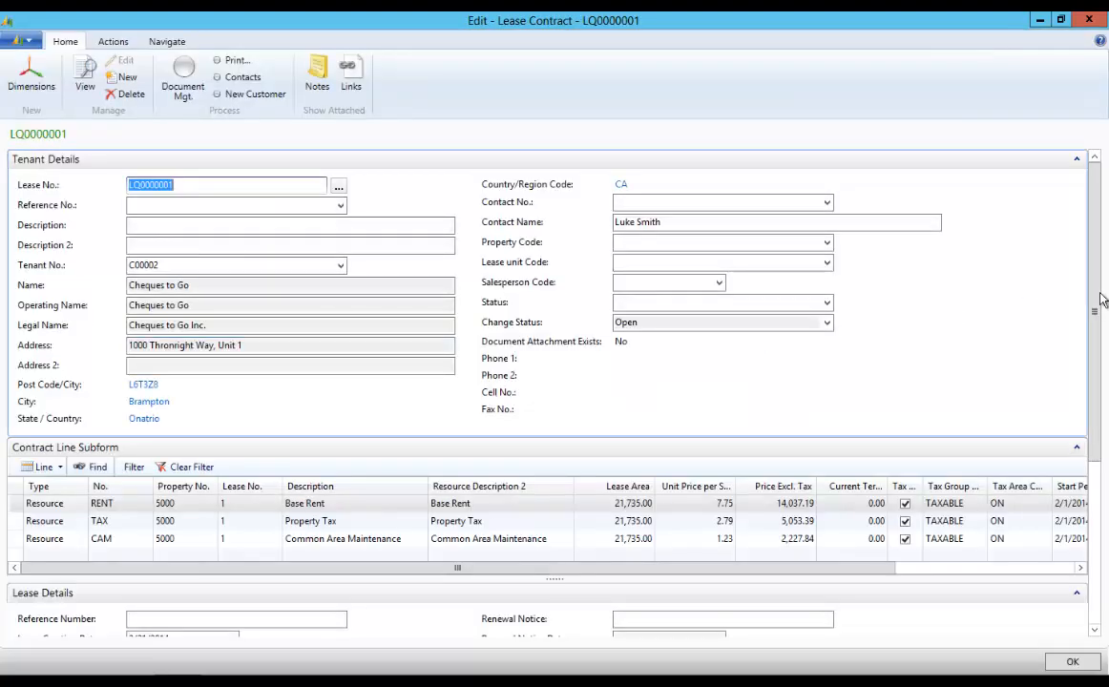
scroll(down, 3)
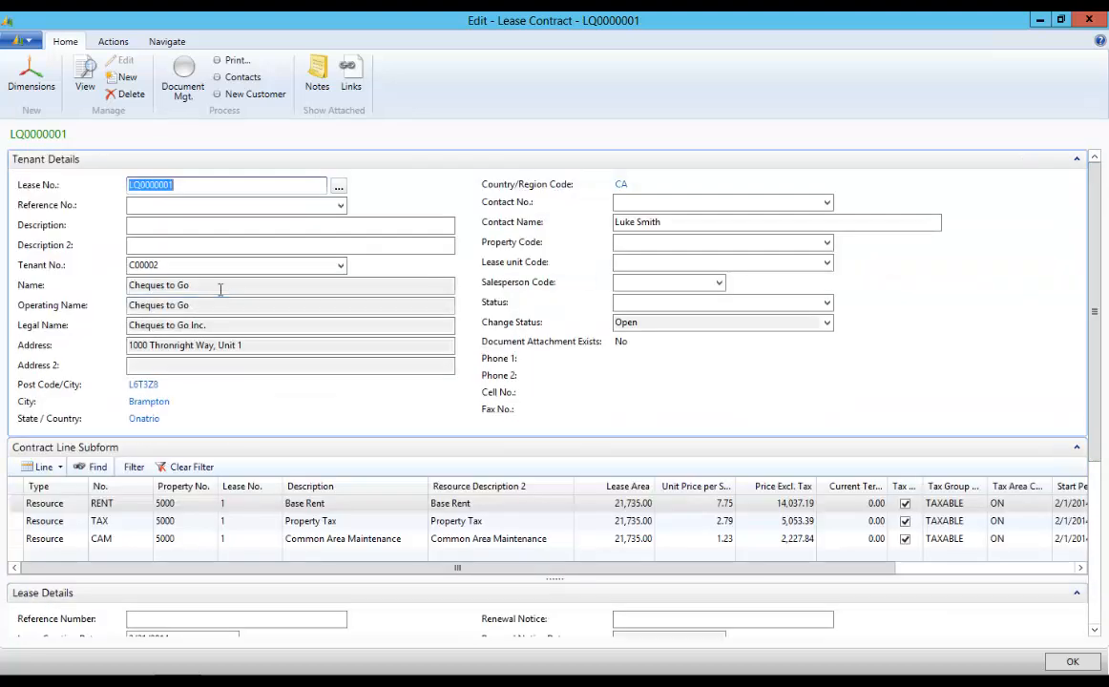
click(290, 344)
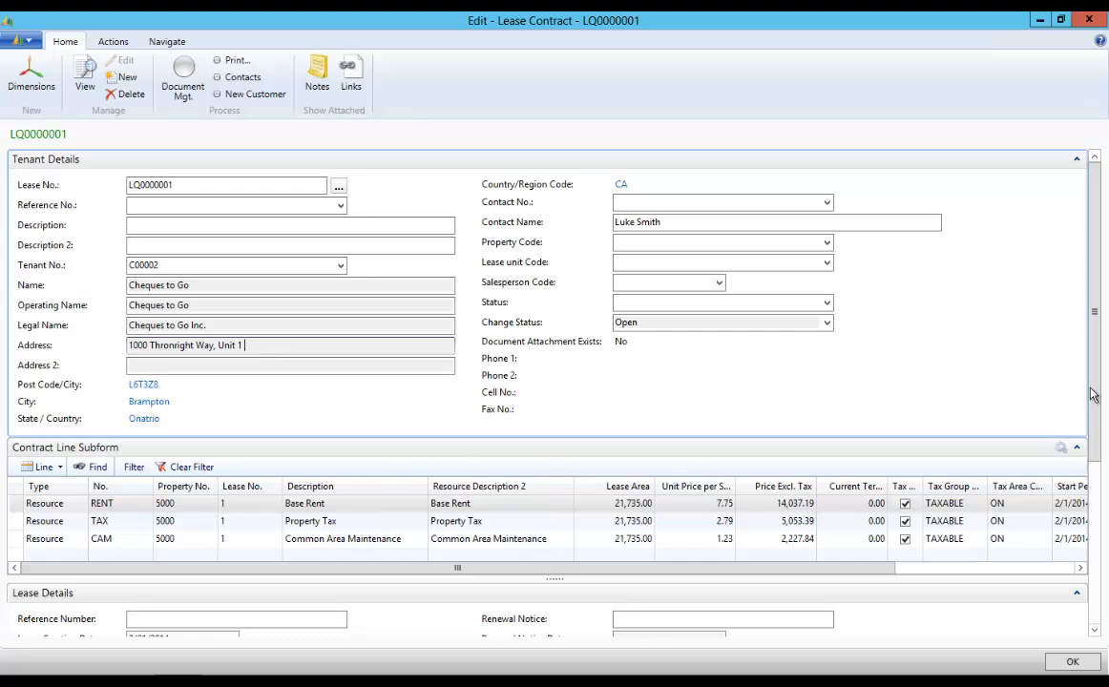
scroll(down, 3)
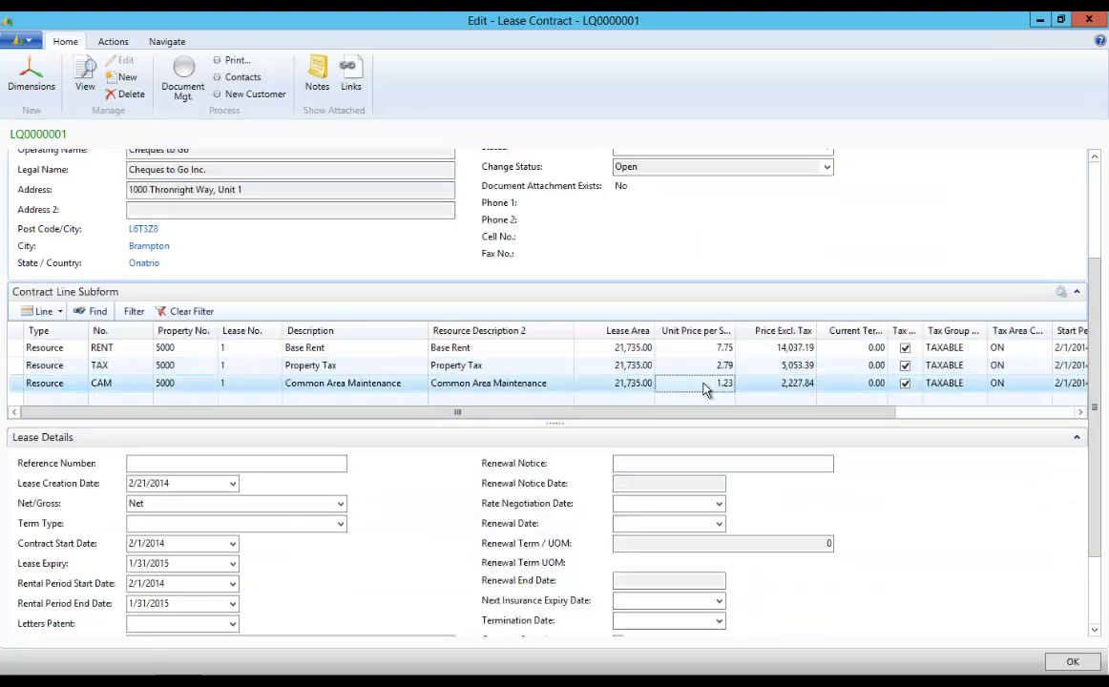
scroll(down, 3)
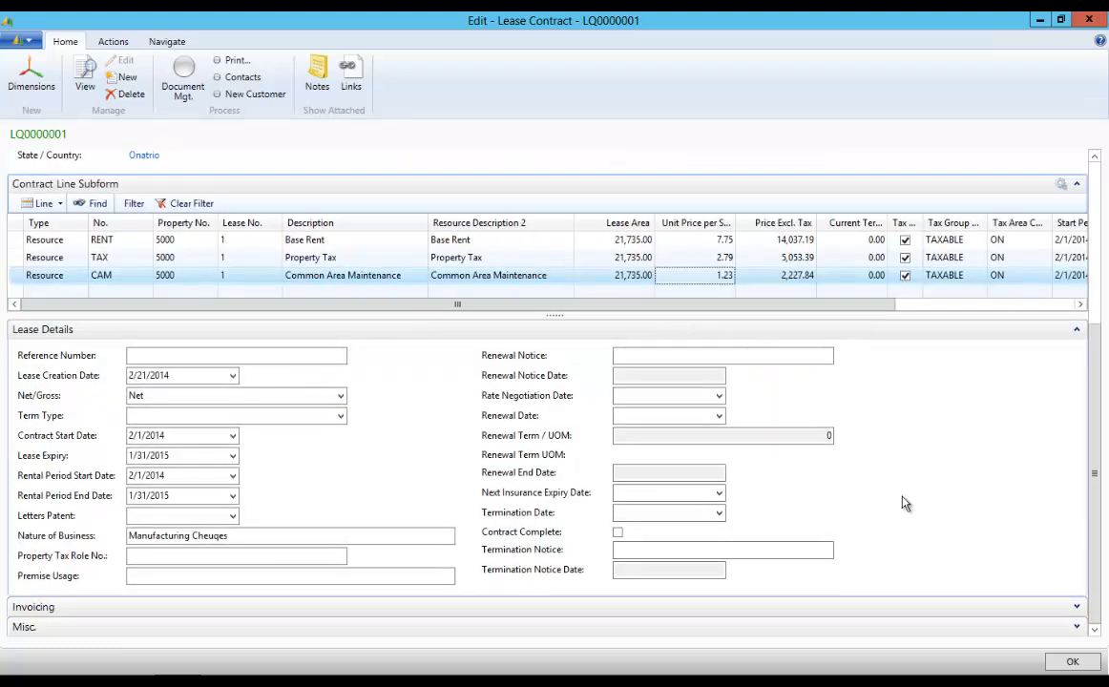
click(182, 436)
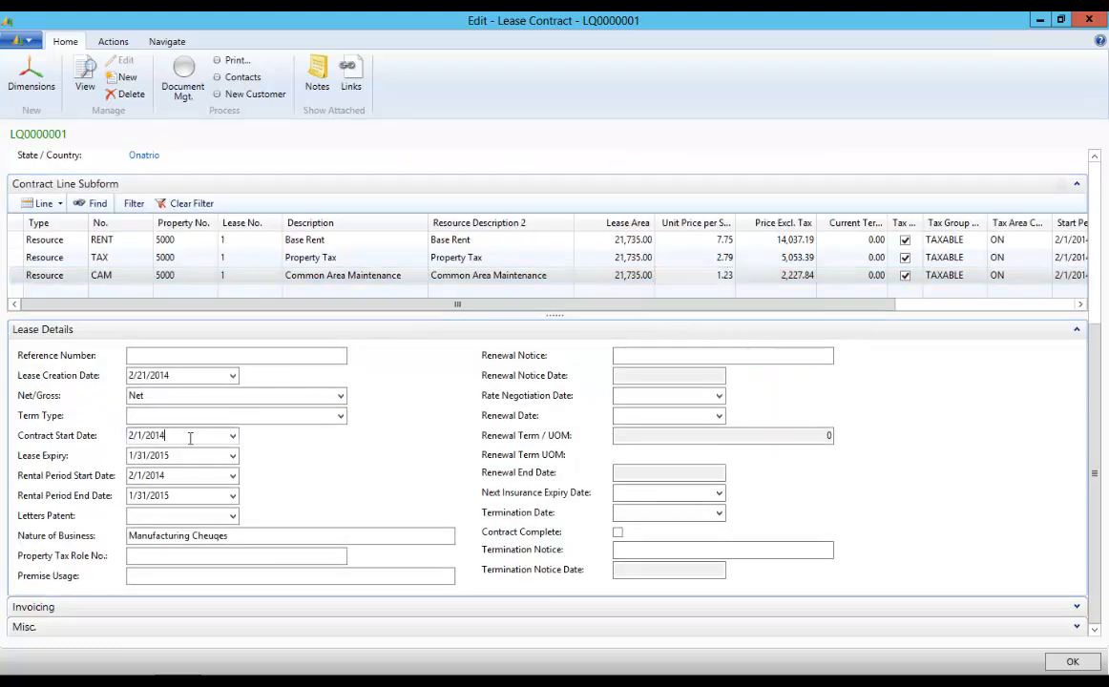
mouse_move(192, 395)
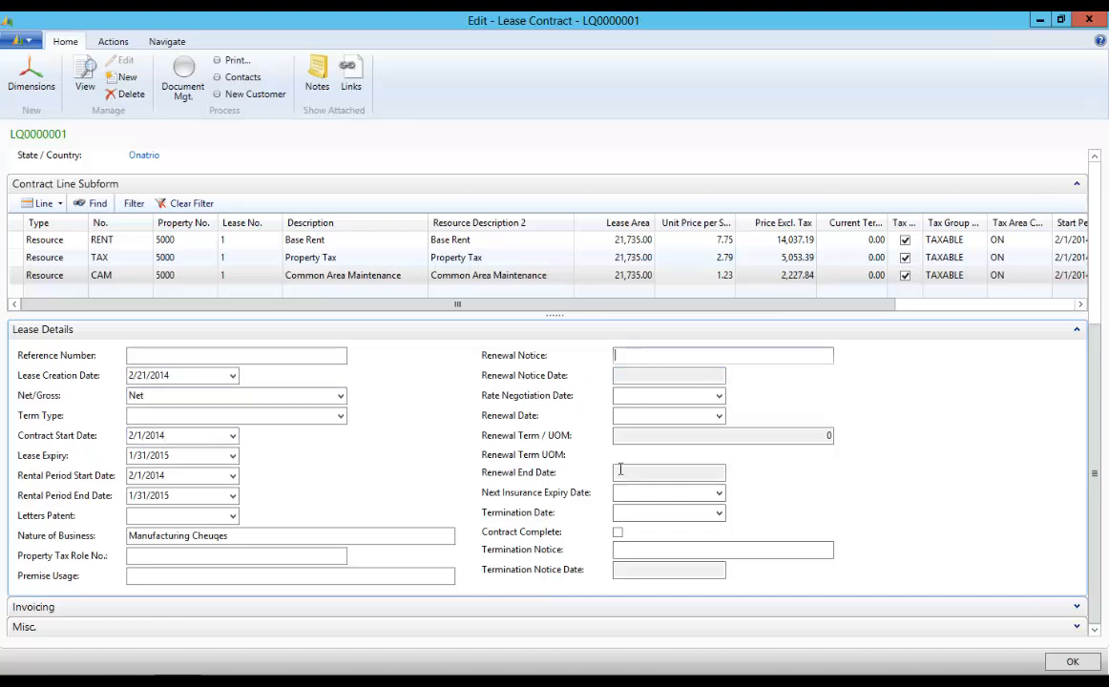
click(1072, 662)
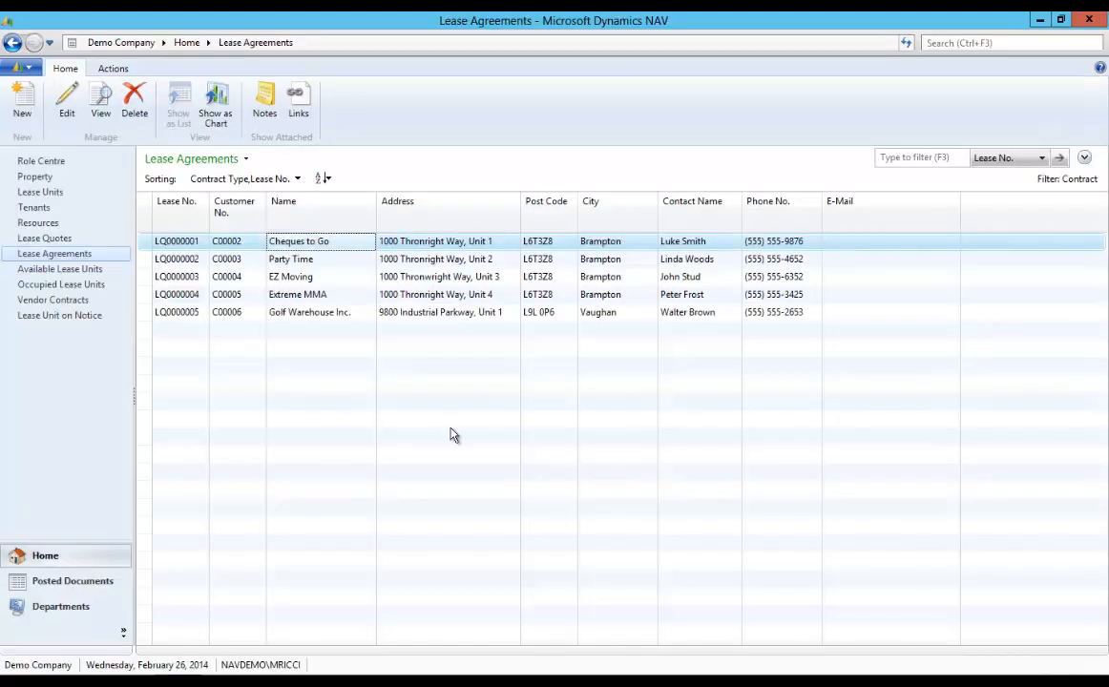
Go back to the Property Manager role centre with its vacancy chart
click(320, 294)
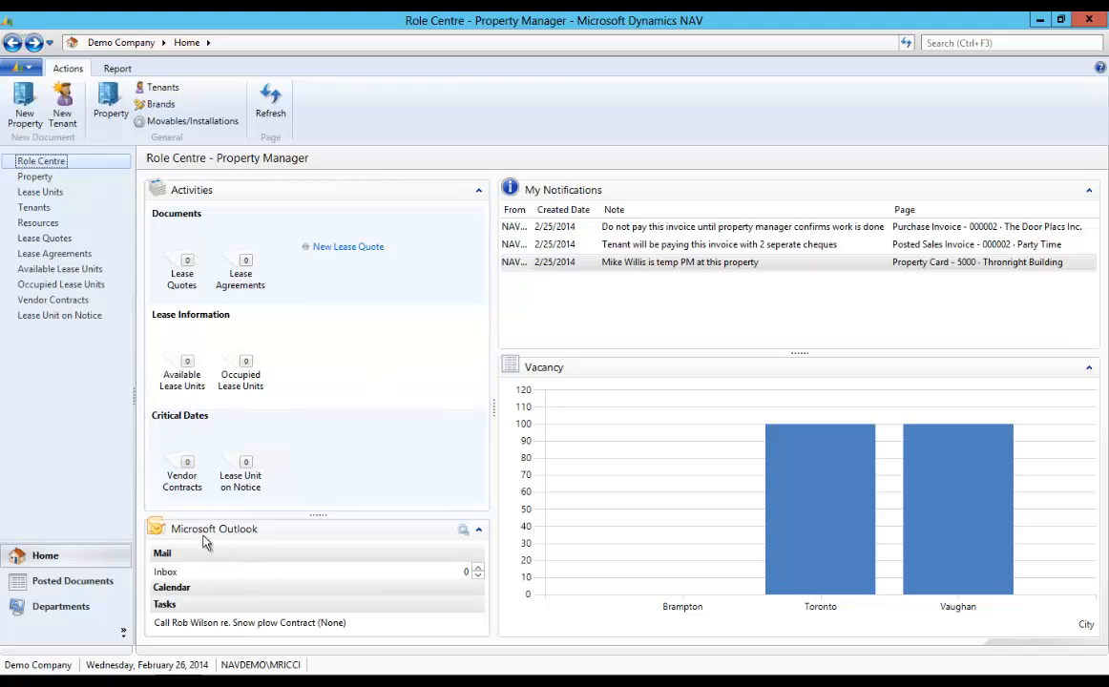
mouse_move(164, 581)
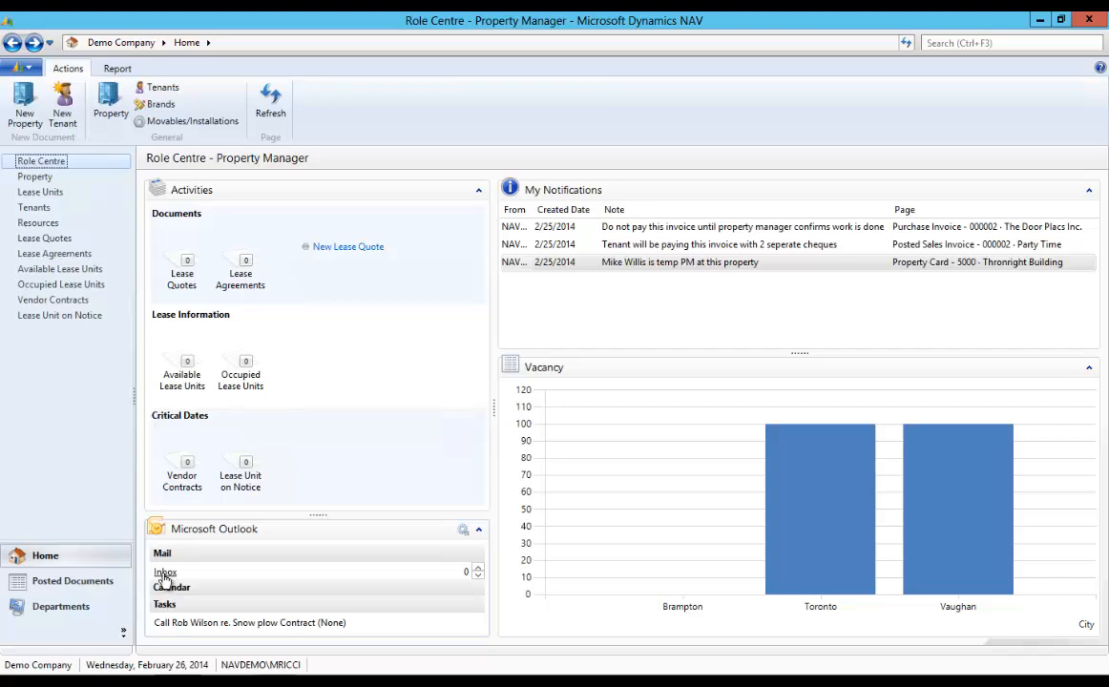
click(165, 571)
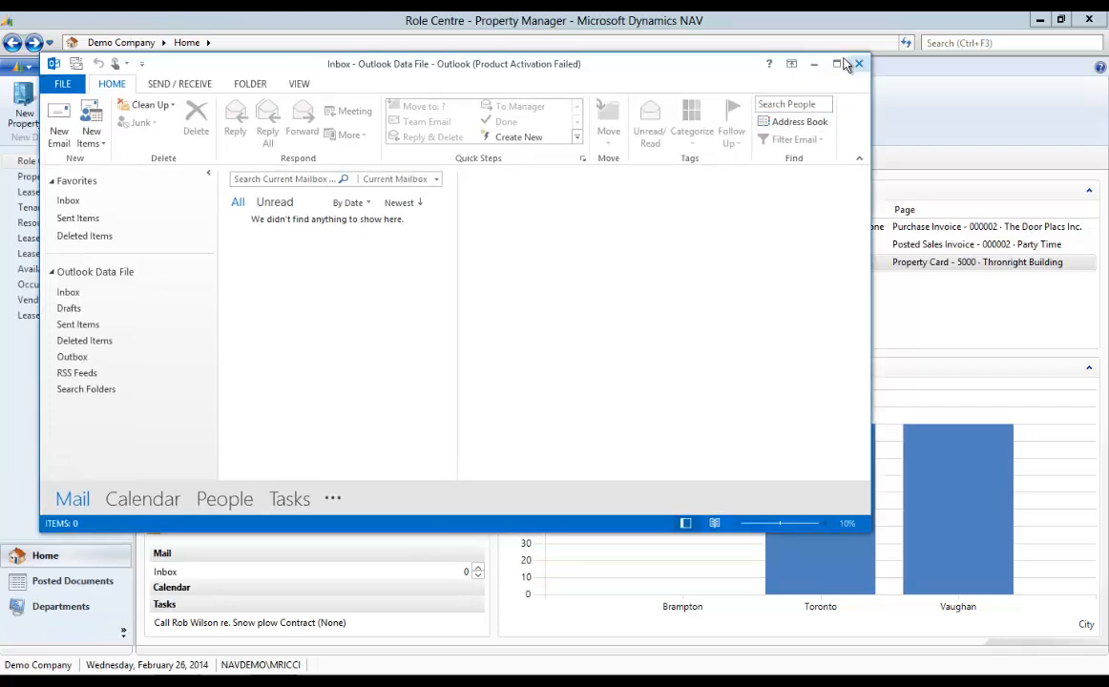
click(838, 64)
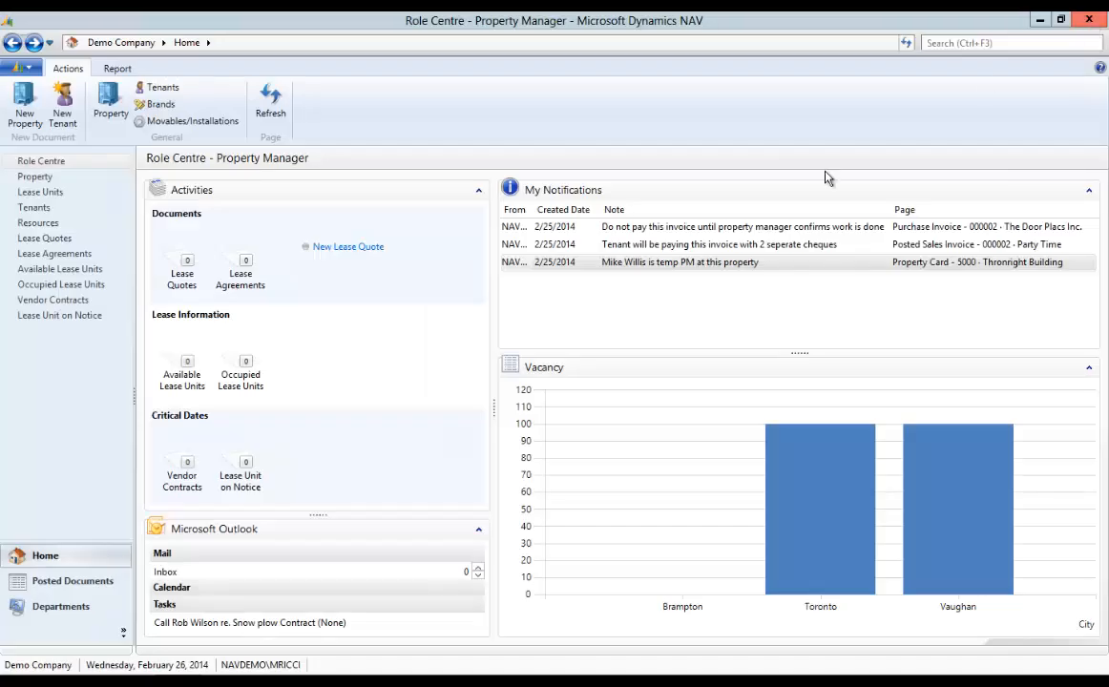
Open the Party Time invoice from the two-cheques notification, then close it
click(678, 244)
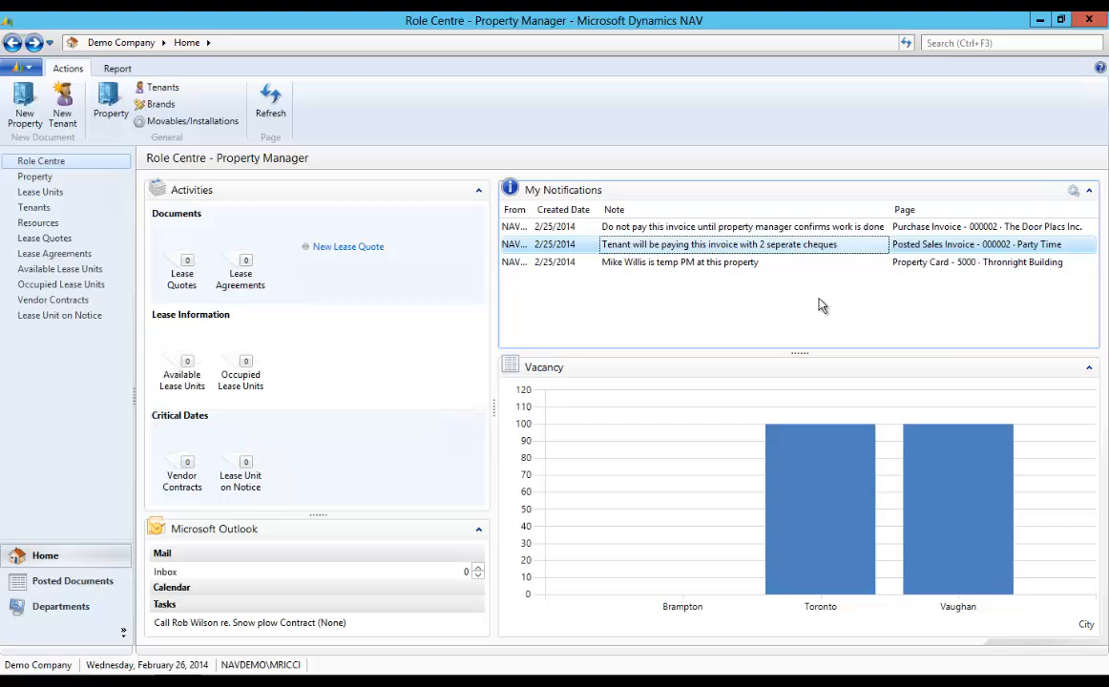
mouse_move(695, 251)
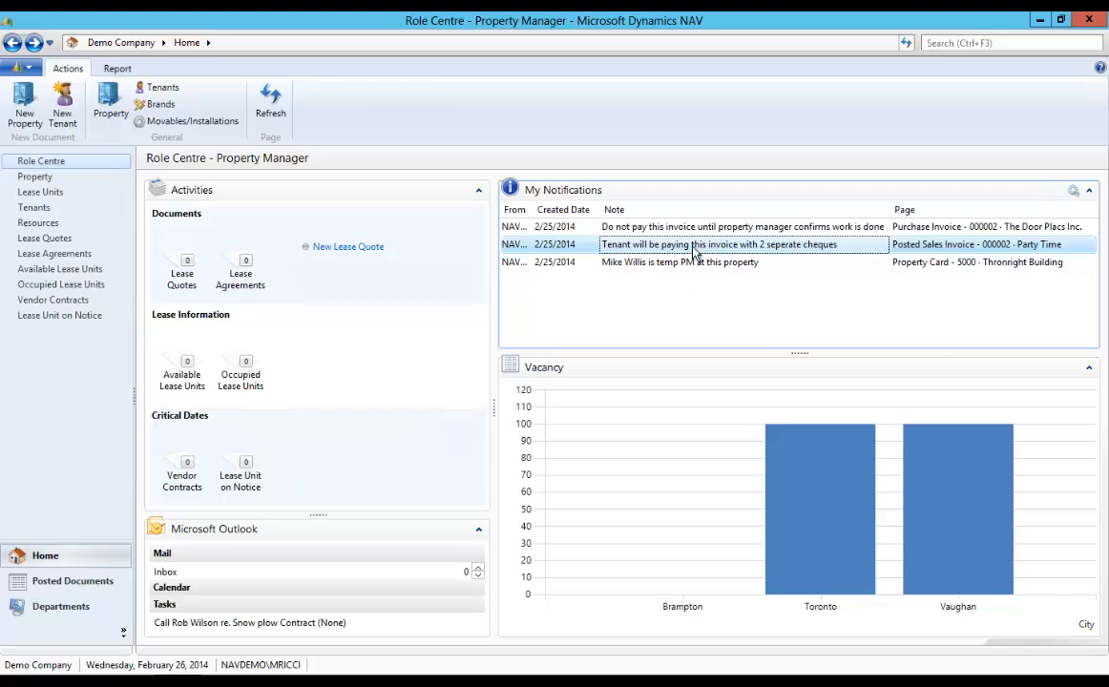
mouse_move(632, 326)
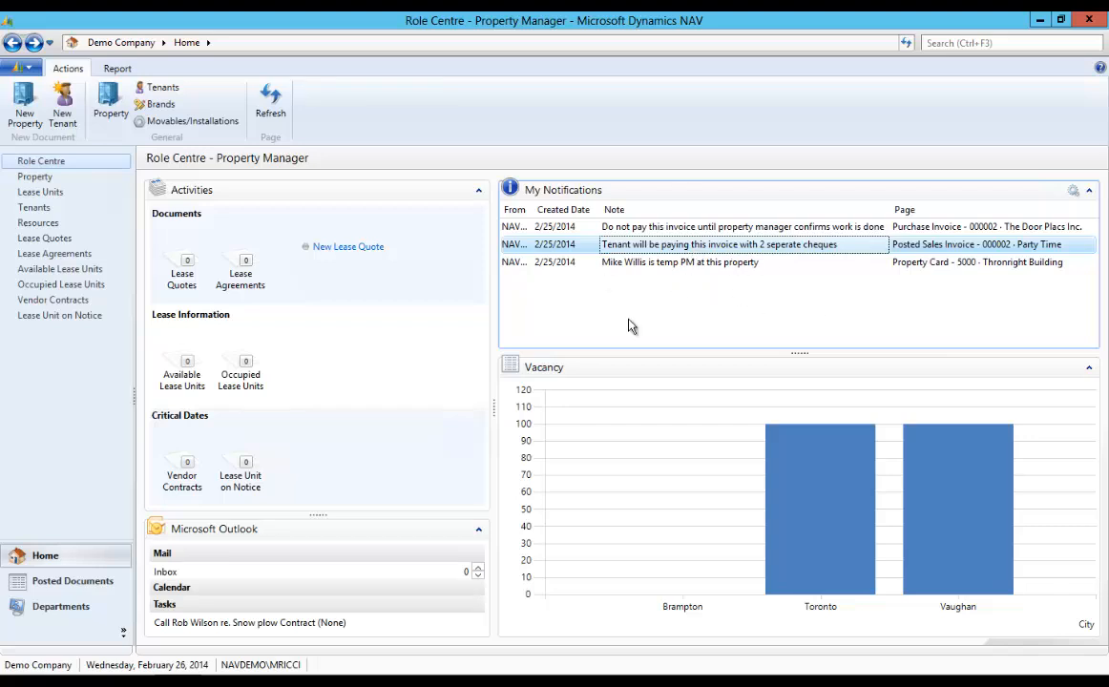
mouse_move(723, 291)
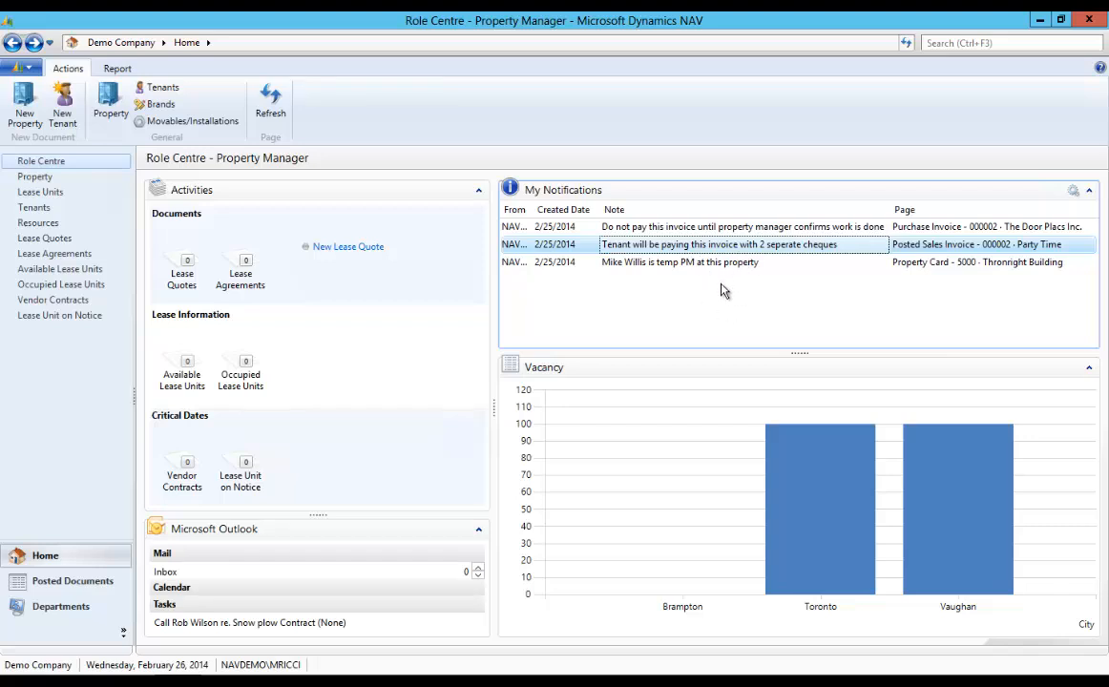
mouse_move(917, 250)
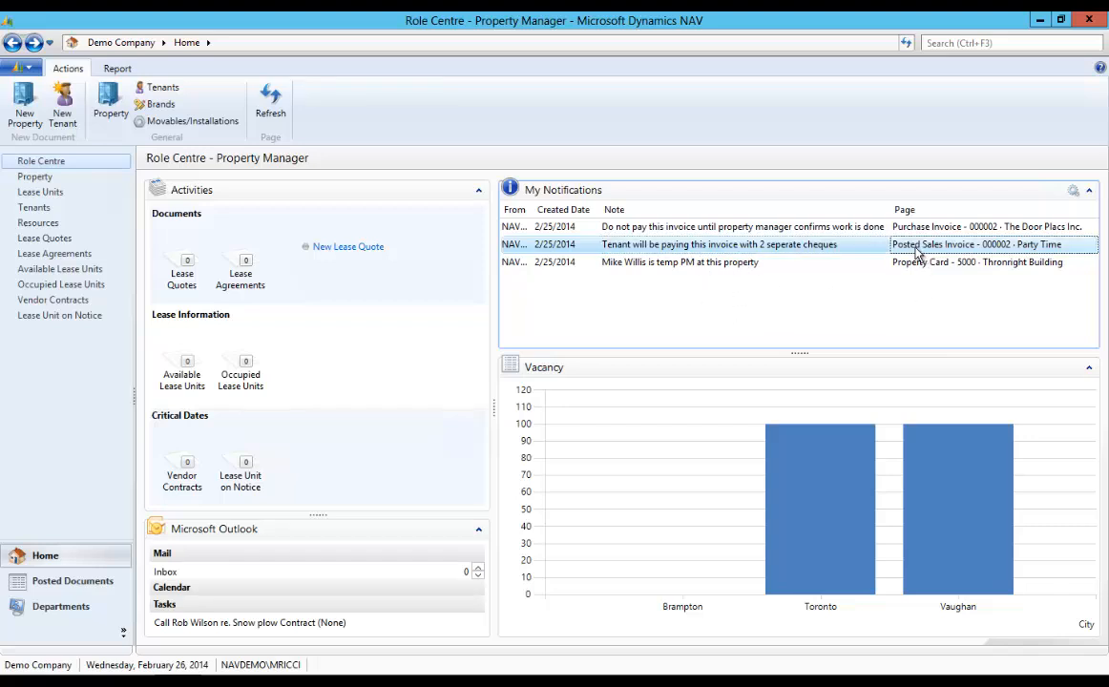
mouse_move(673, 268)
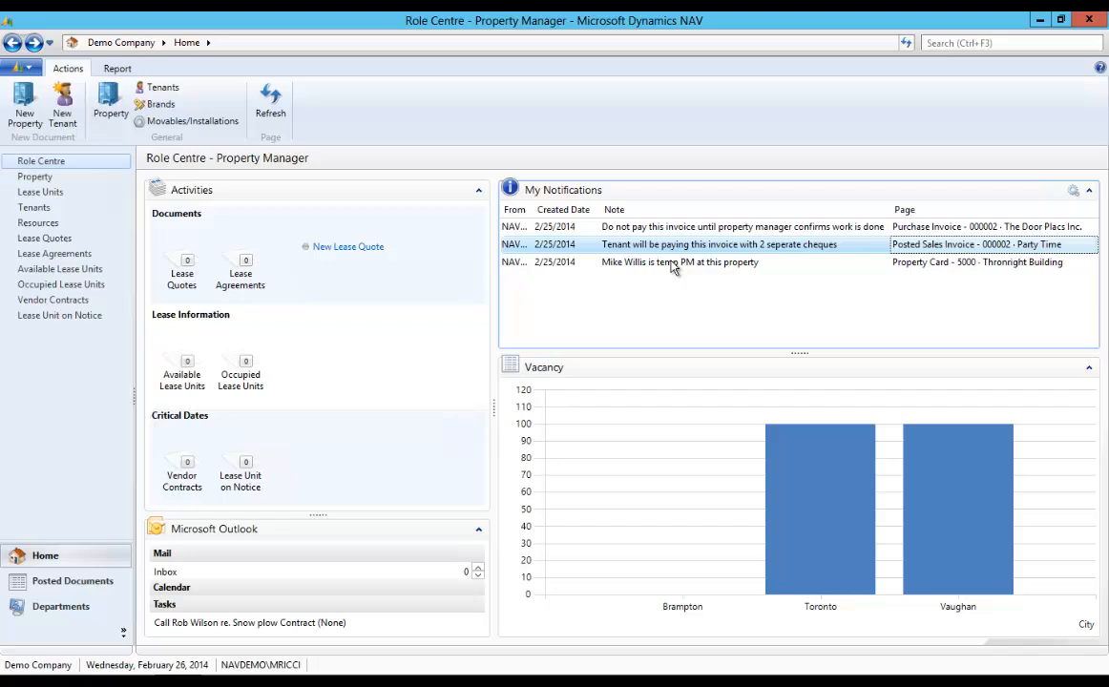
mouse_move(626, 269)
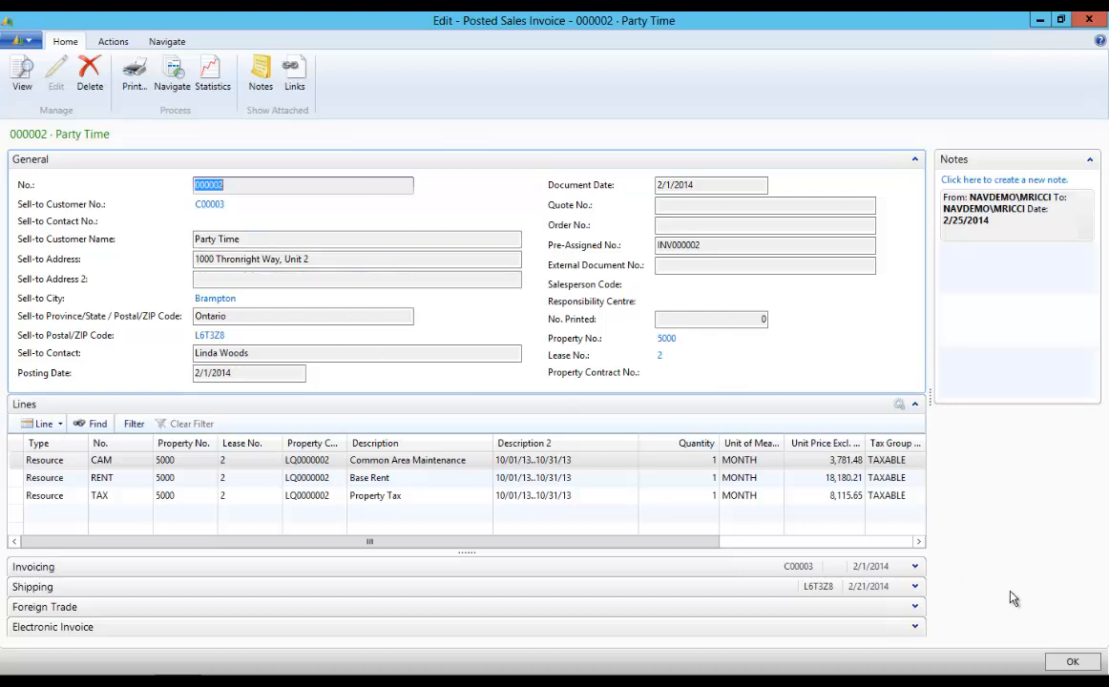
click(1073, 661)
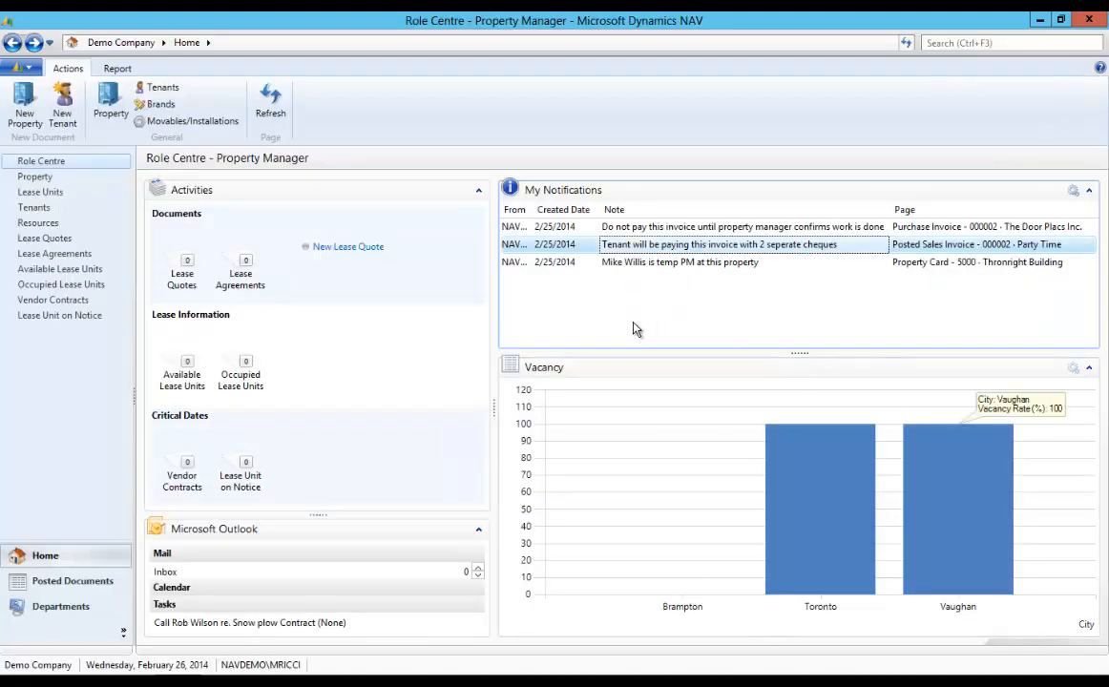
mouse_move(616, 375)
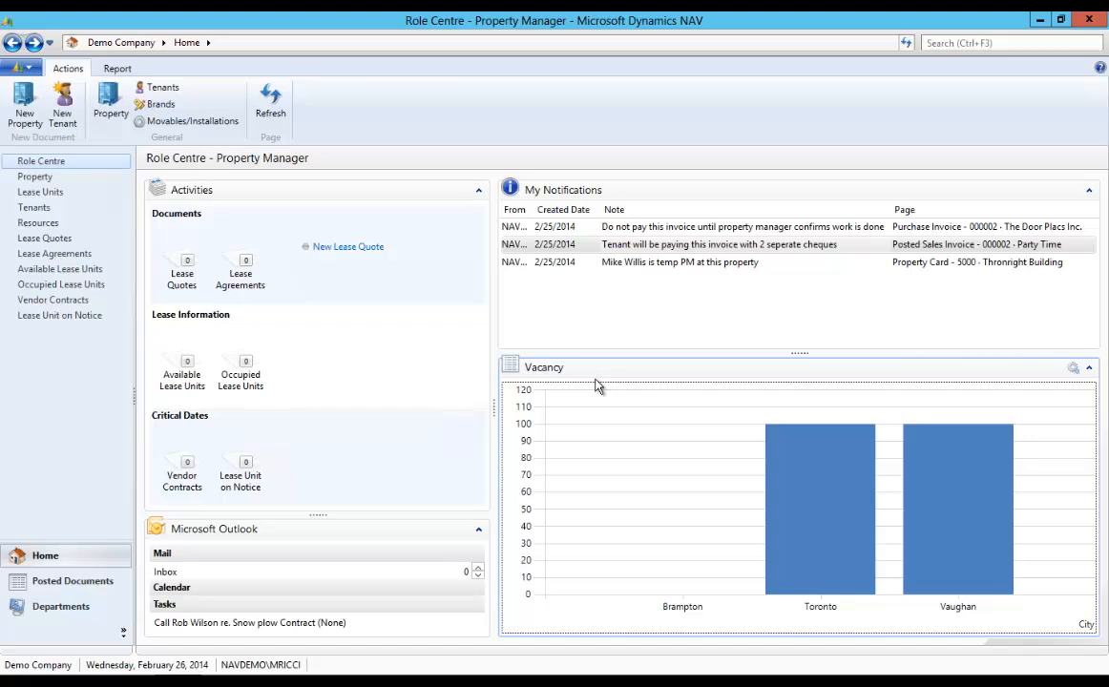
mouse_move(613, 385)
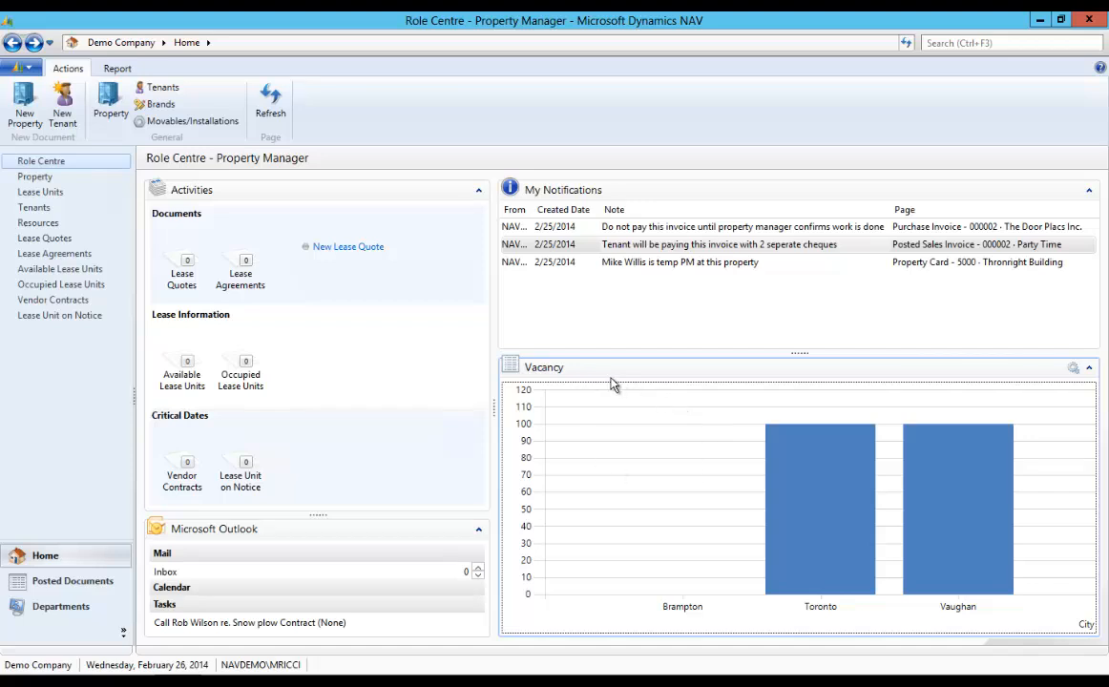
mouse_move(616, 583)
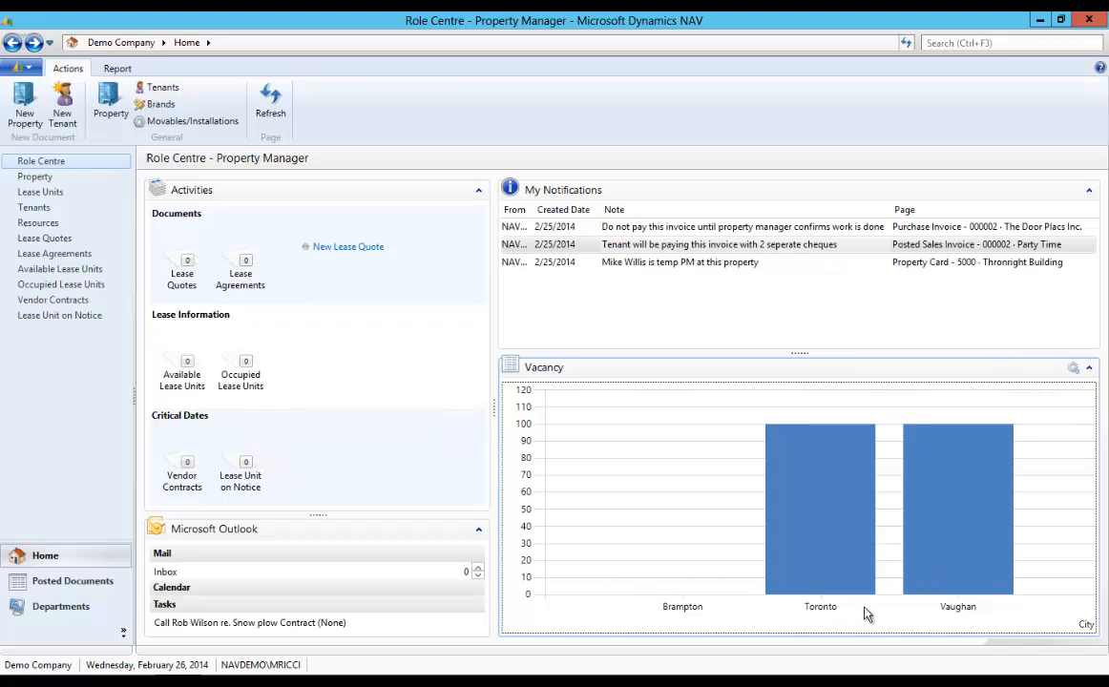
mouse_move(815, 539)
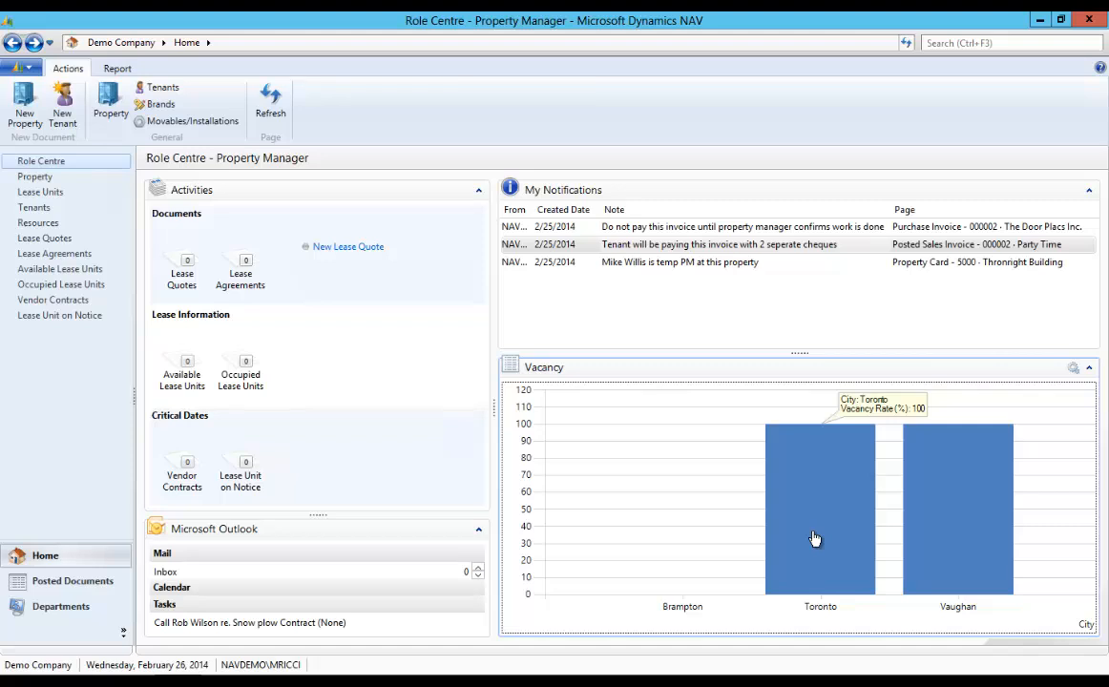
mouse_move(811, 513)
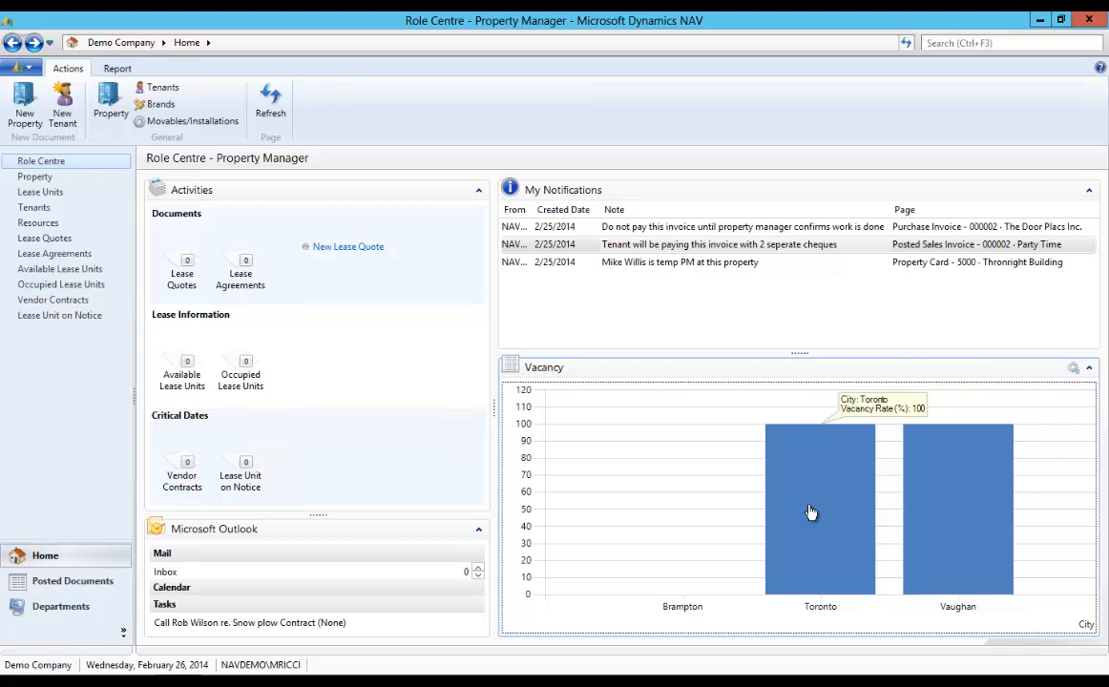
mouse_move(962, 513)
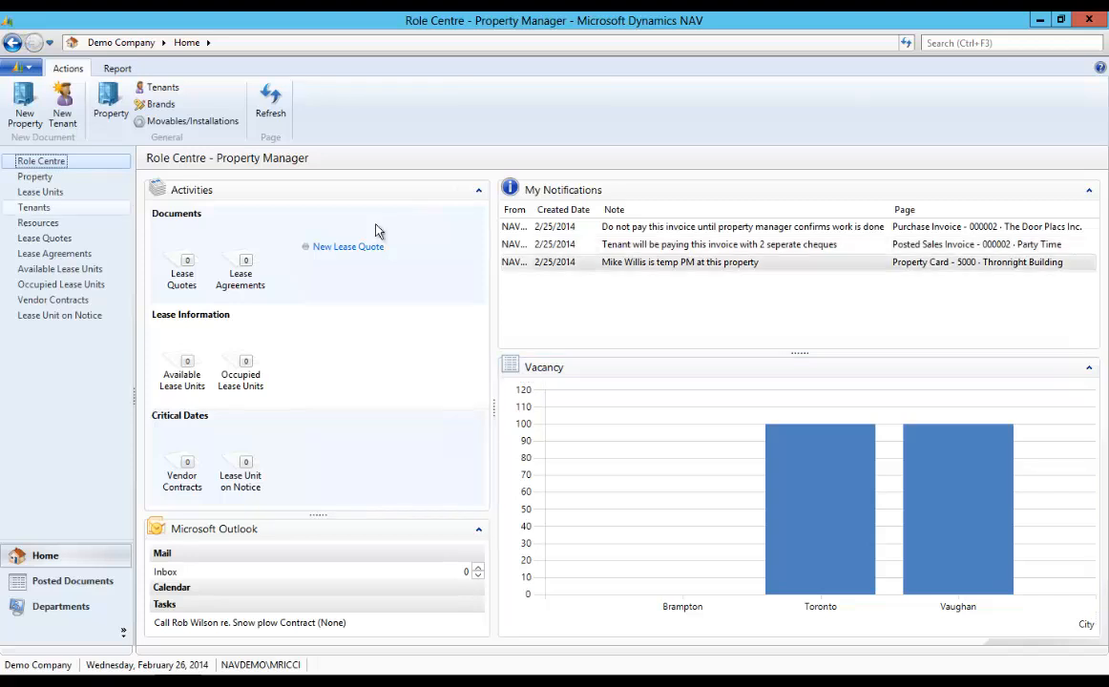
mouse_move(405, 506)
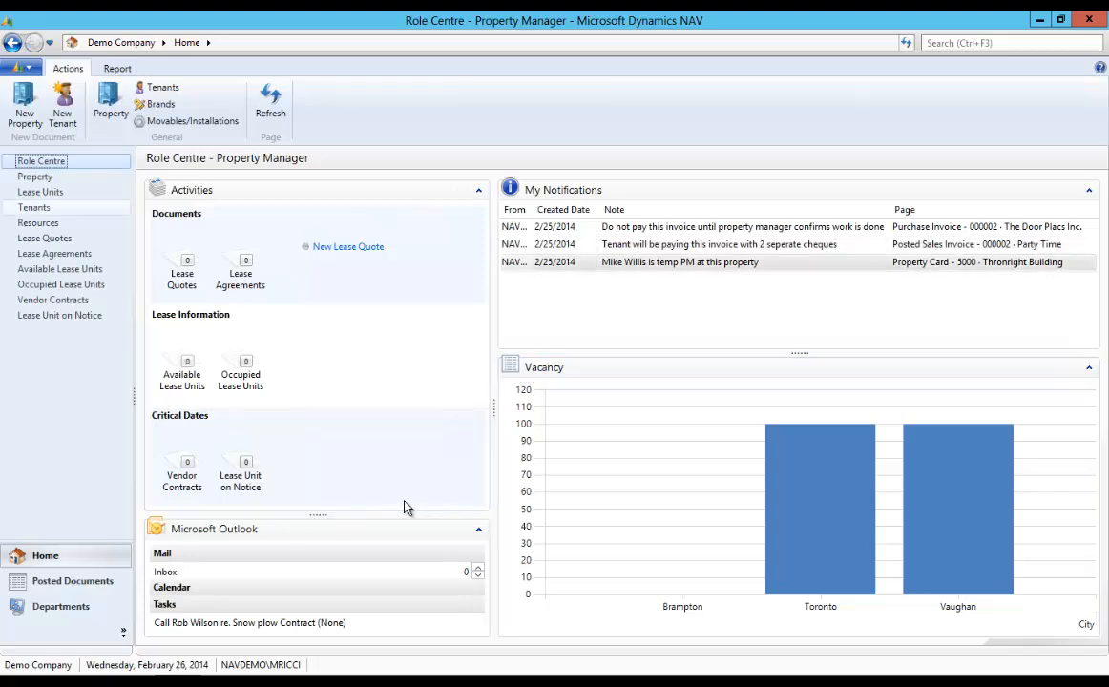
mouse_move(372, 435)
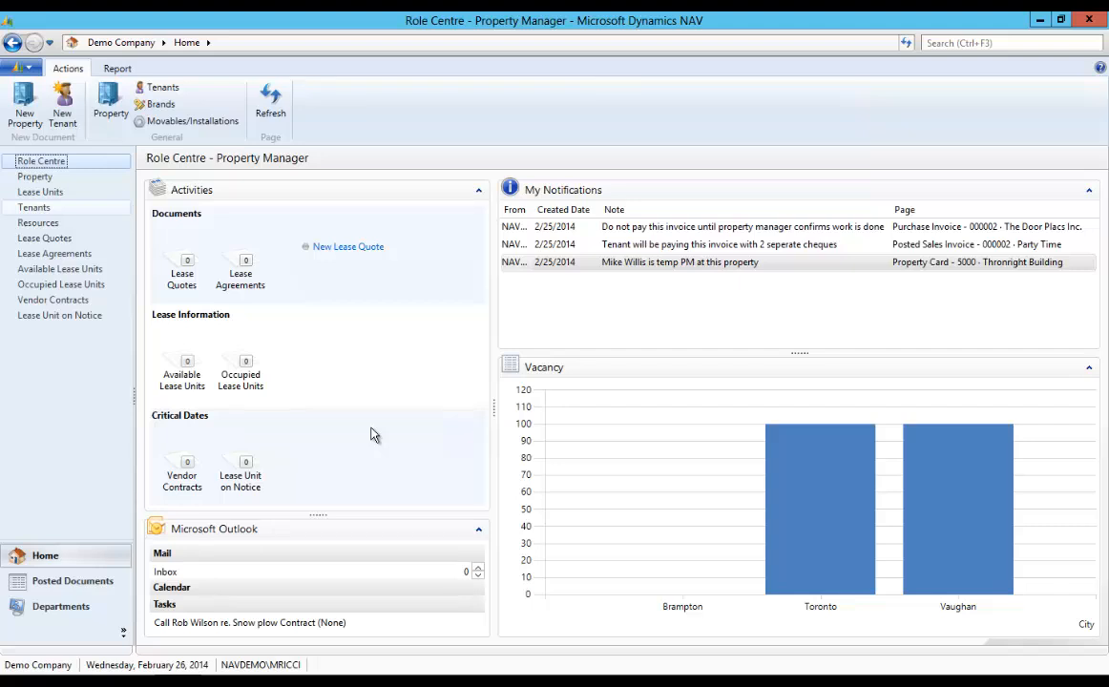
mouse_move(46, 186)
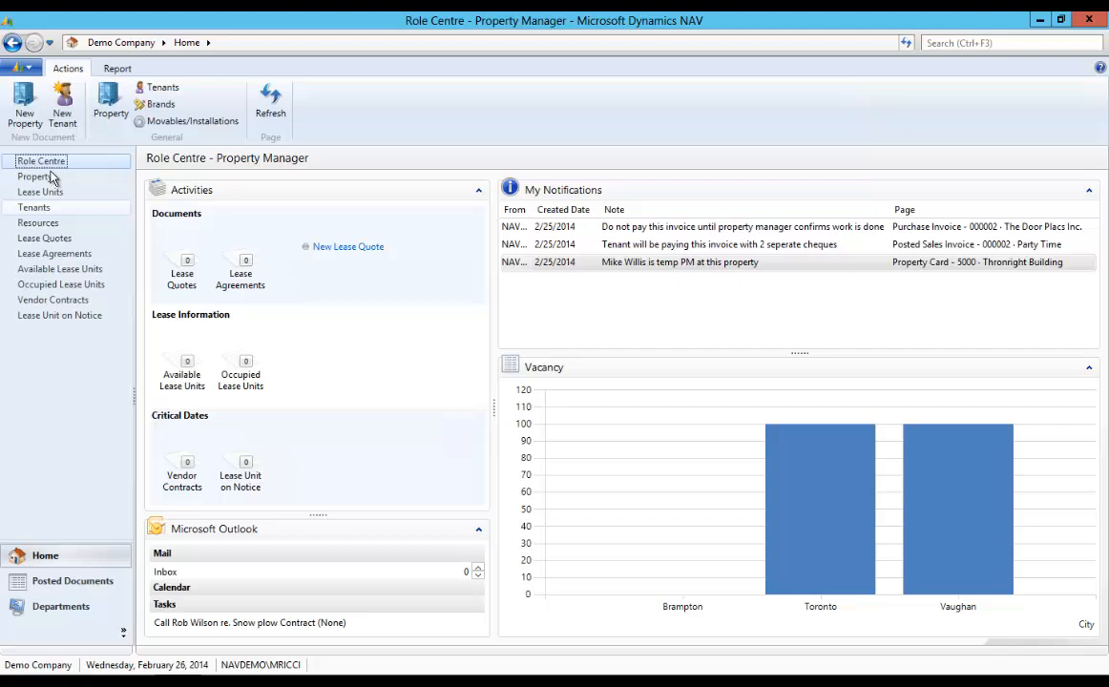
Show the Property list of five buildings in Brampton, Toronto and Vaughan
click(36, 176)
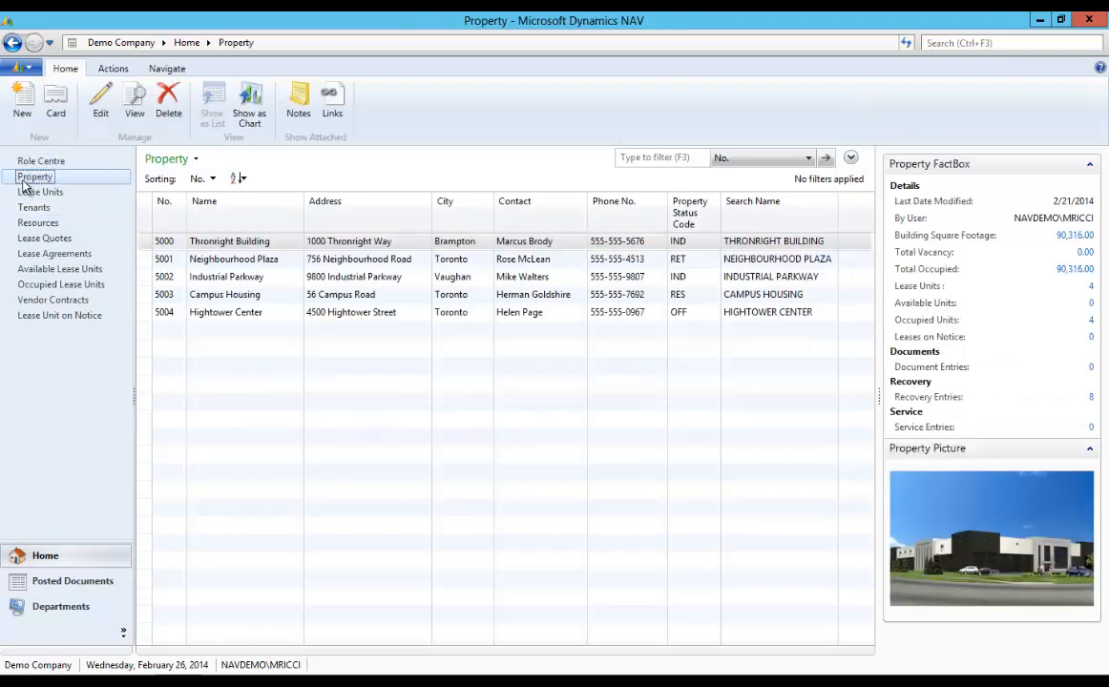
mouse_move(400, 271)
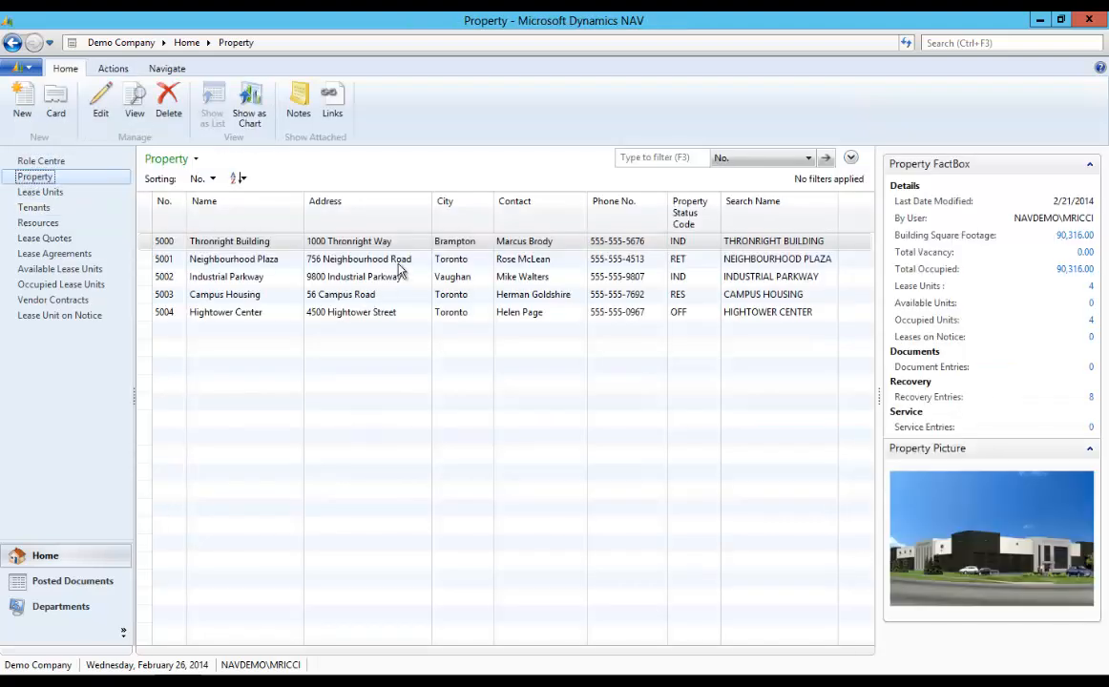
mouse_move(730, 267)
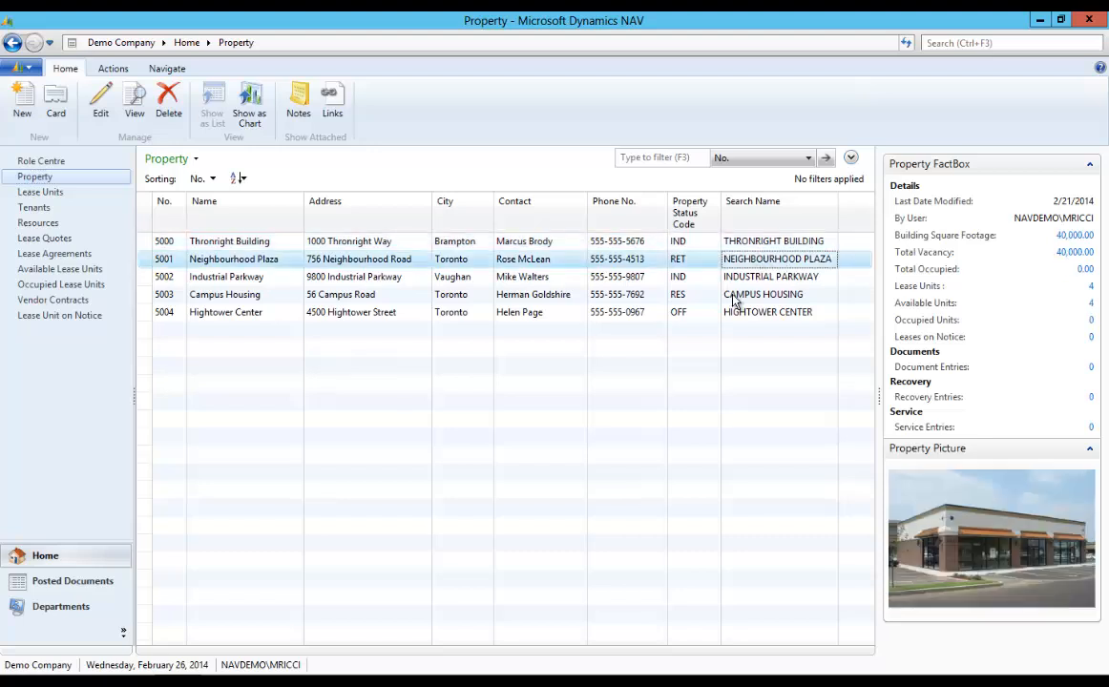
click(226, 312)
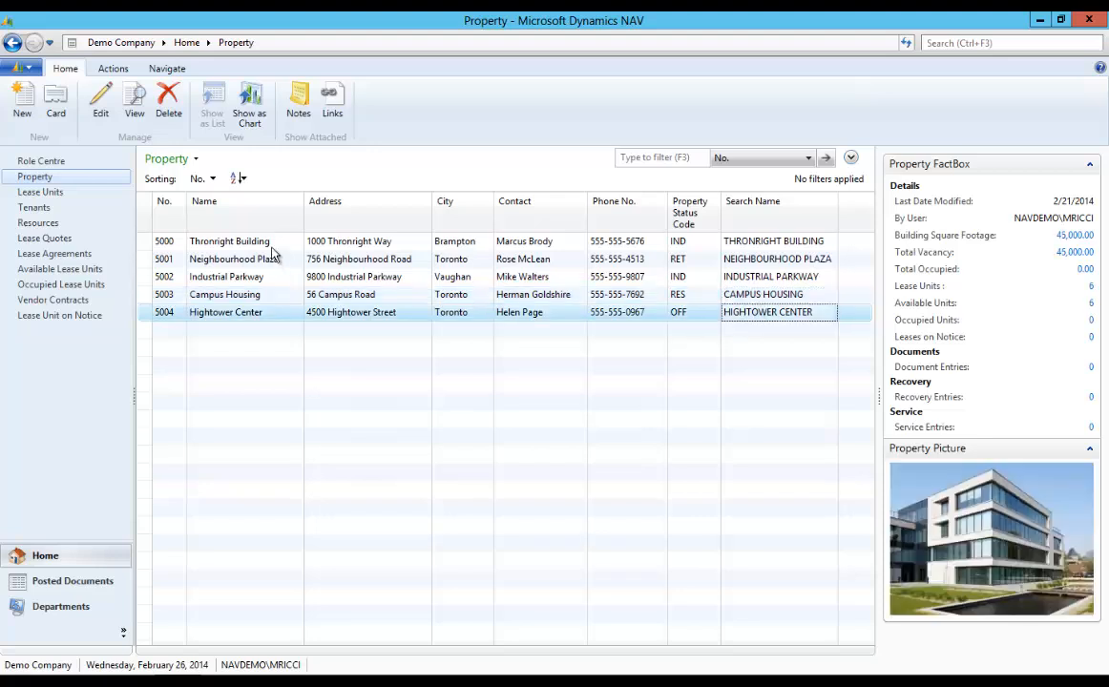
double_click(229, 241)
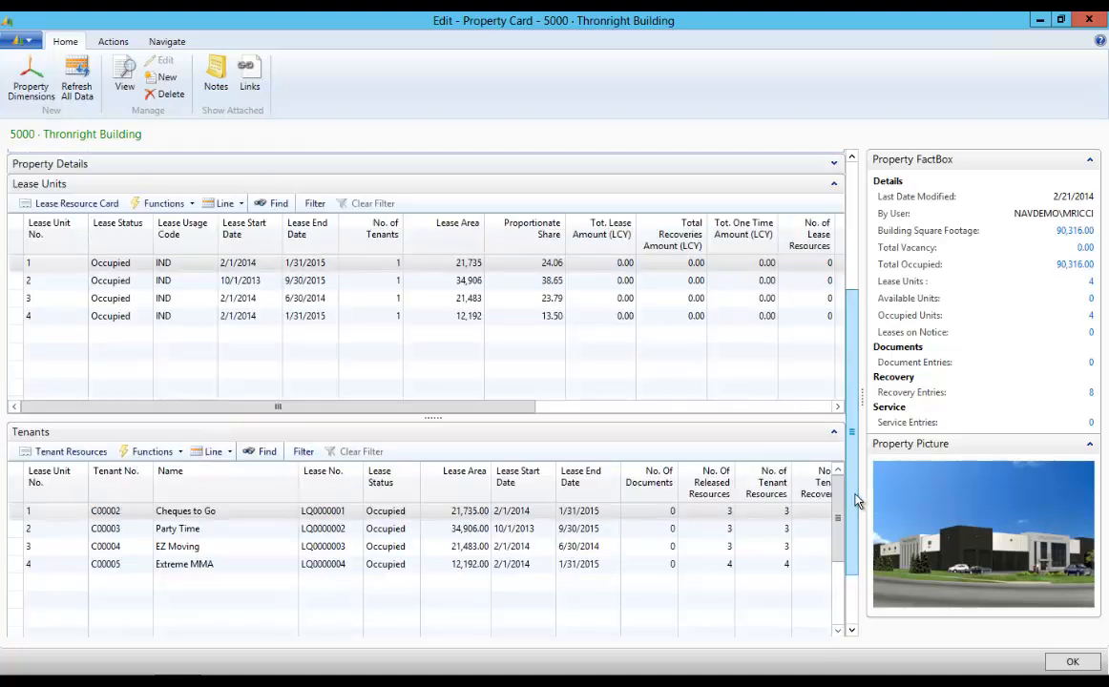
click(29, 262)
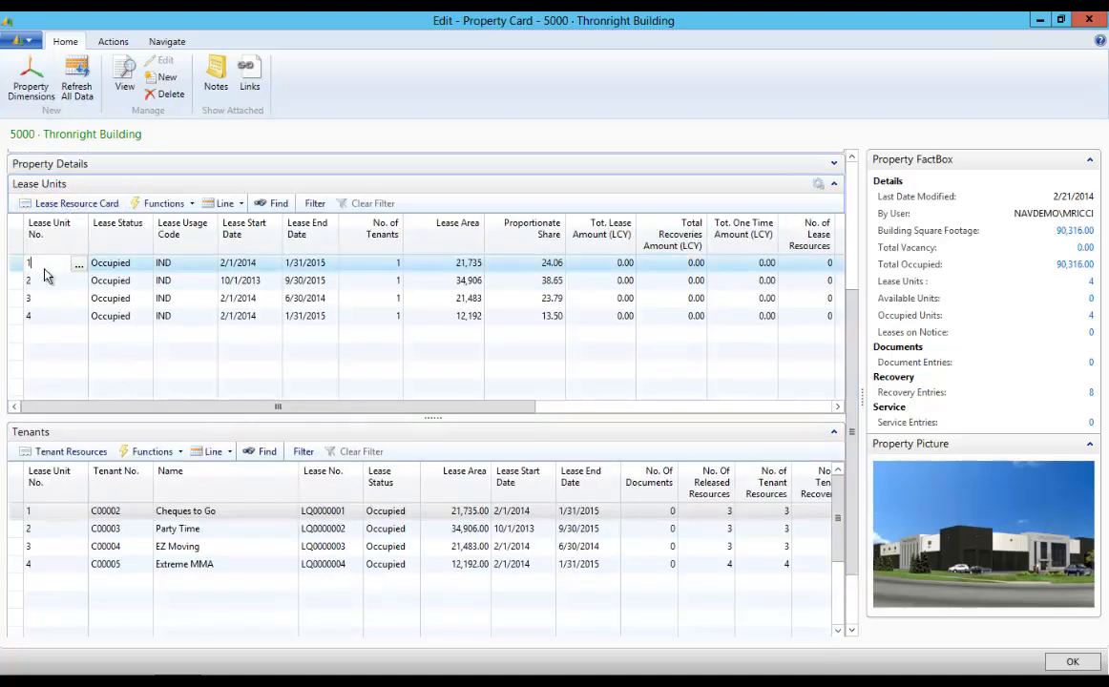
click(48, 316)
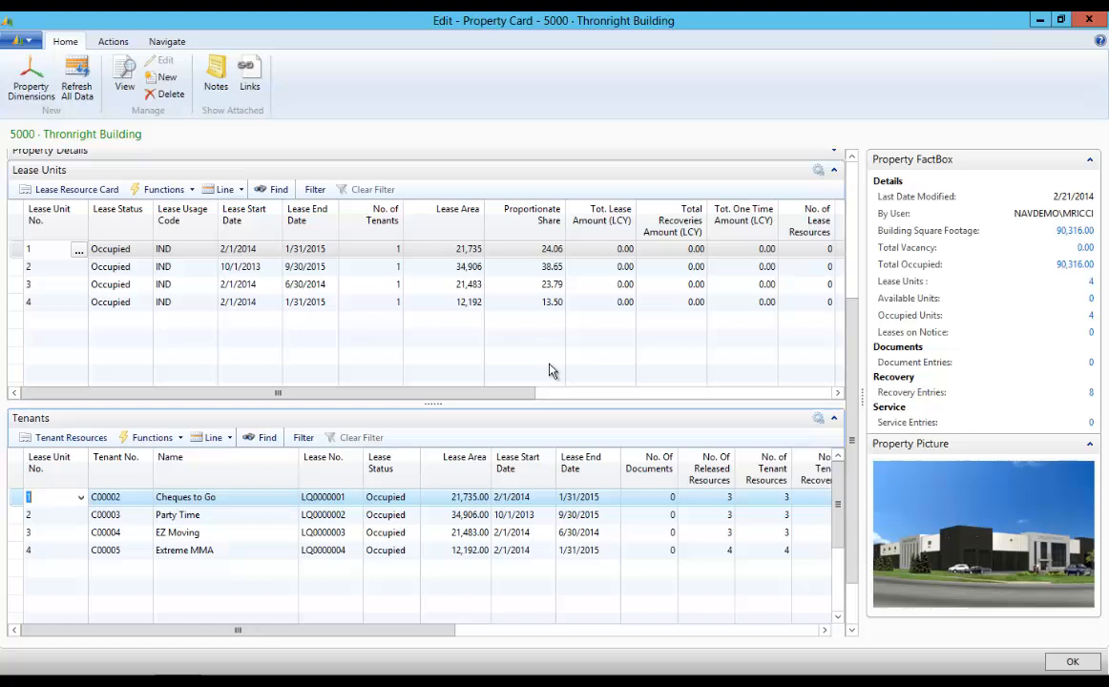
click(1072, 661)
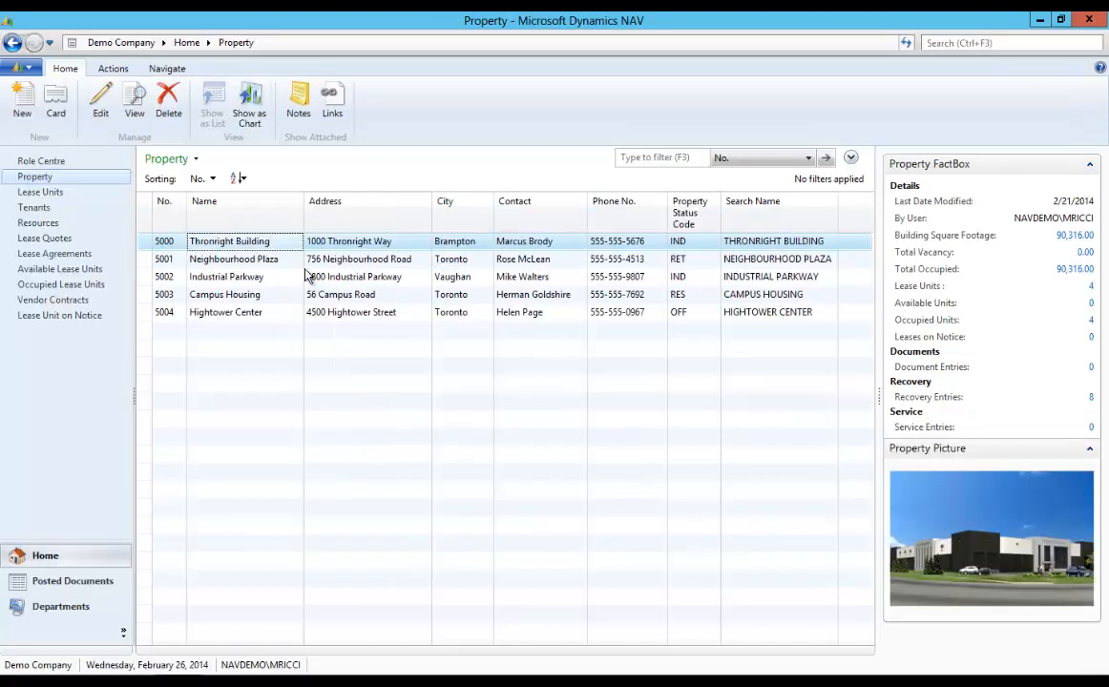
View details for Neighbourhood Plaza, then Hightower Center (45,000 sq ft, six units)
click(234, 259)
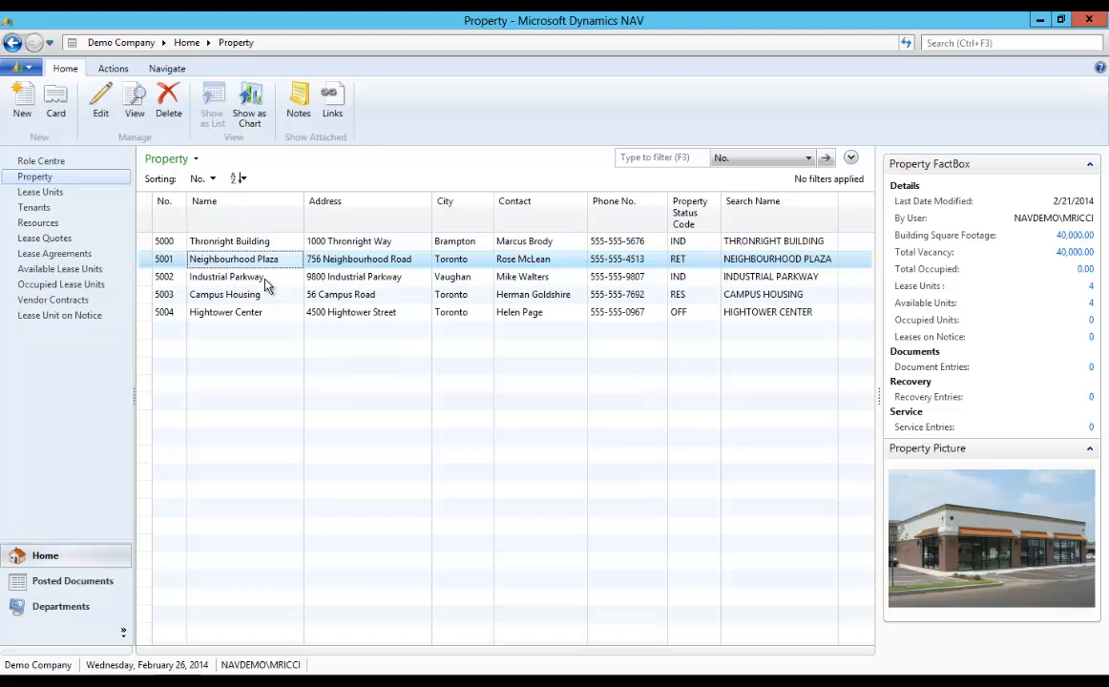
click(225, 312)
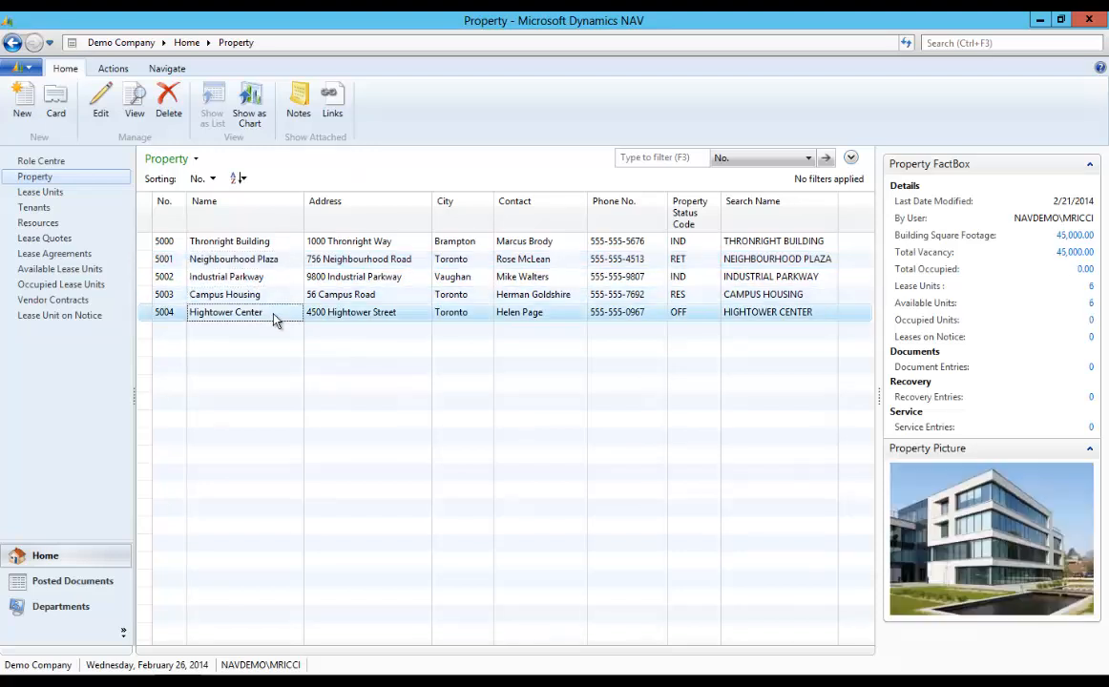
mouse_move(273, 276)
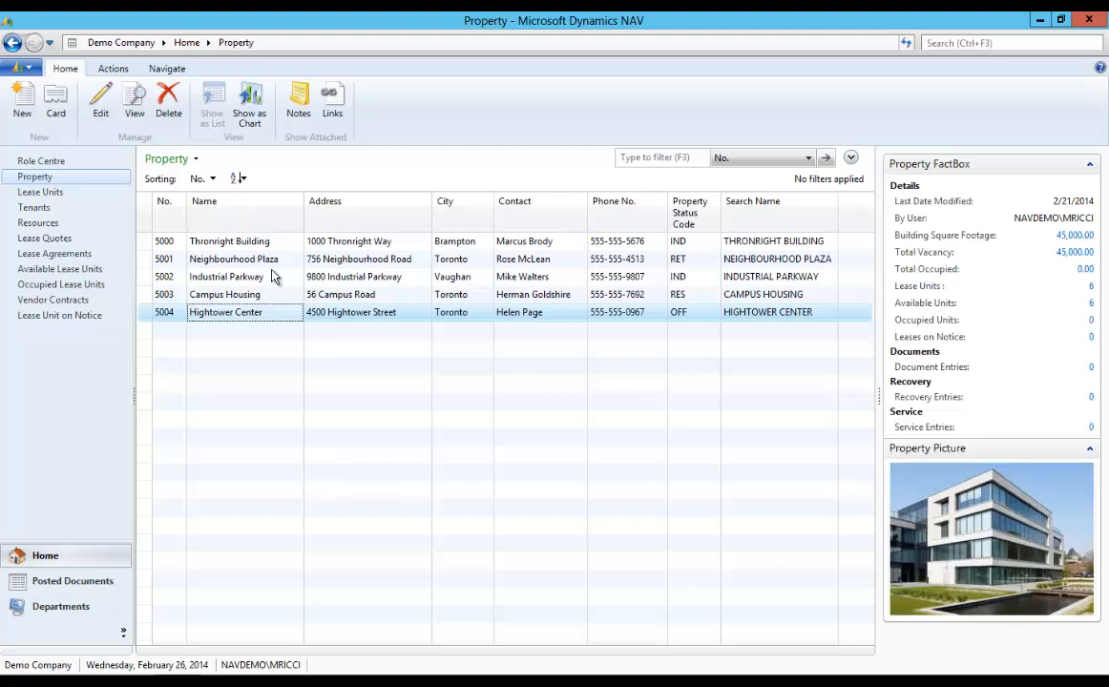
mouse_move(35, 208)
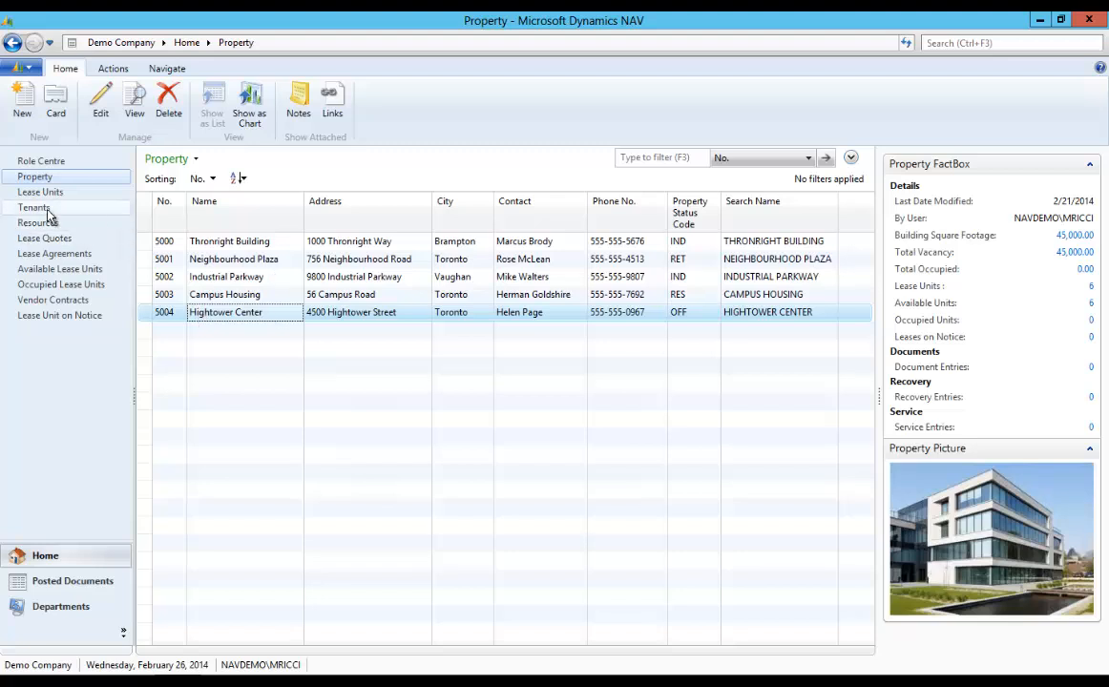
mouse_move(40, 192)
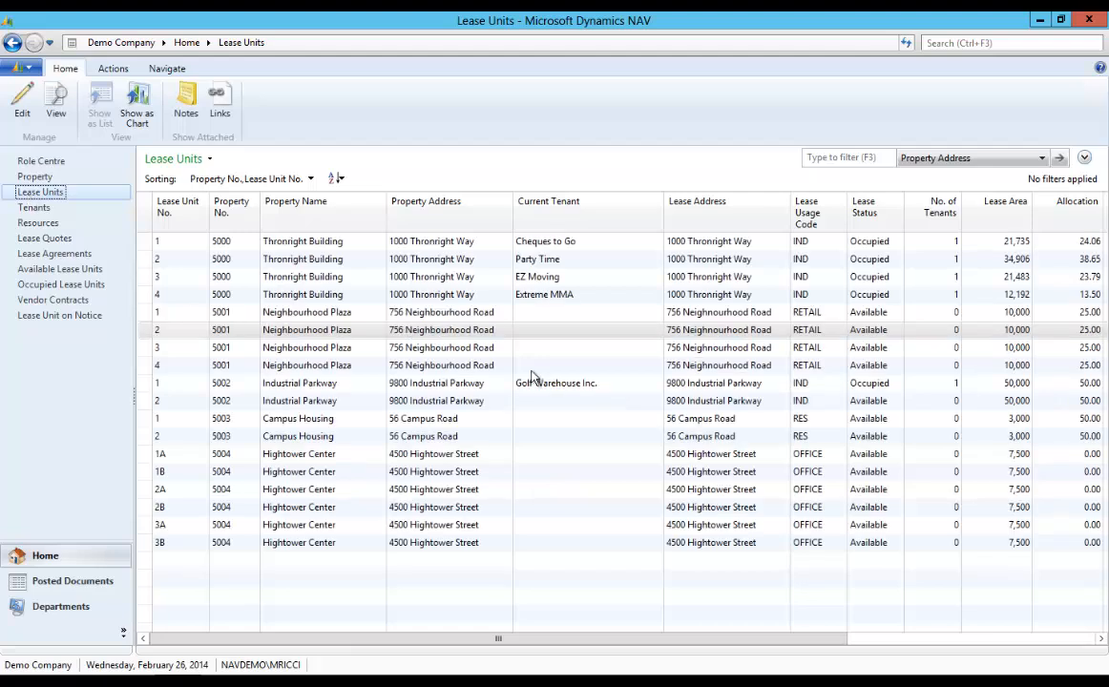
mouse_move(580, 327)
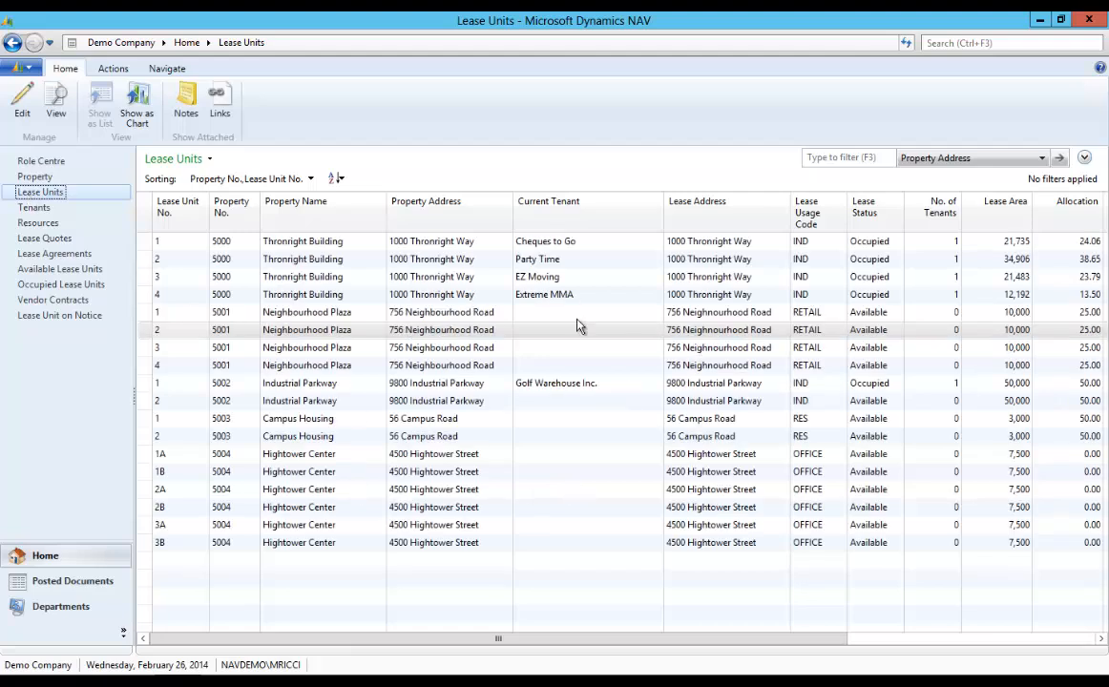
mouse_move(881, 291)
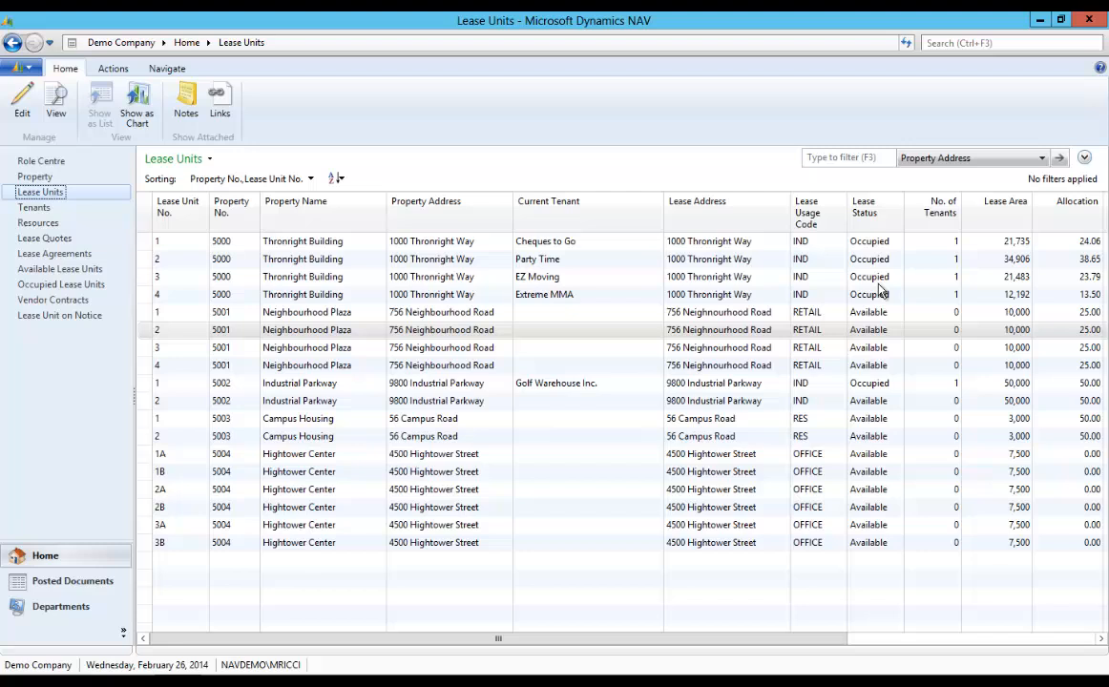
Check an available Neighbourhood Plaza lease unit, then show the Tenants list
click(868, 348)
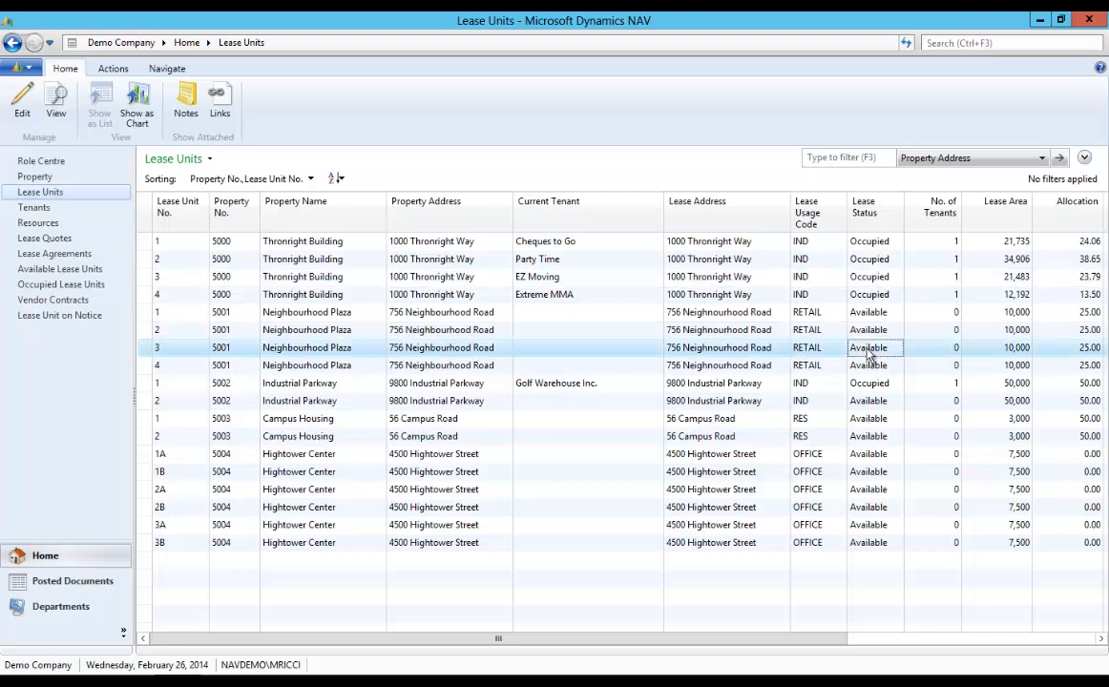
click(34, 207)
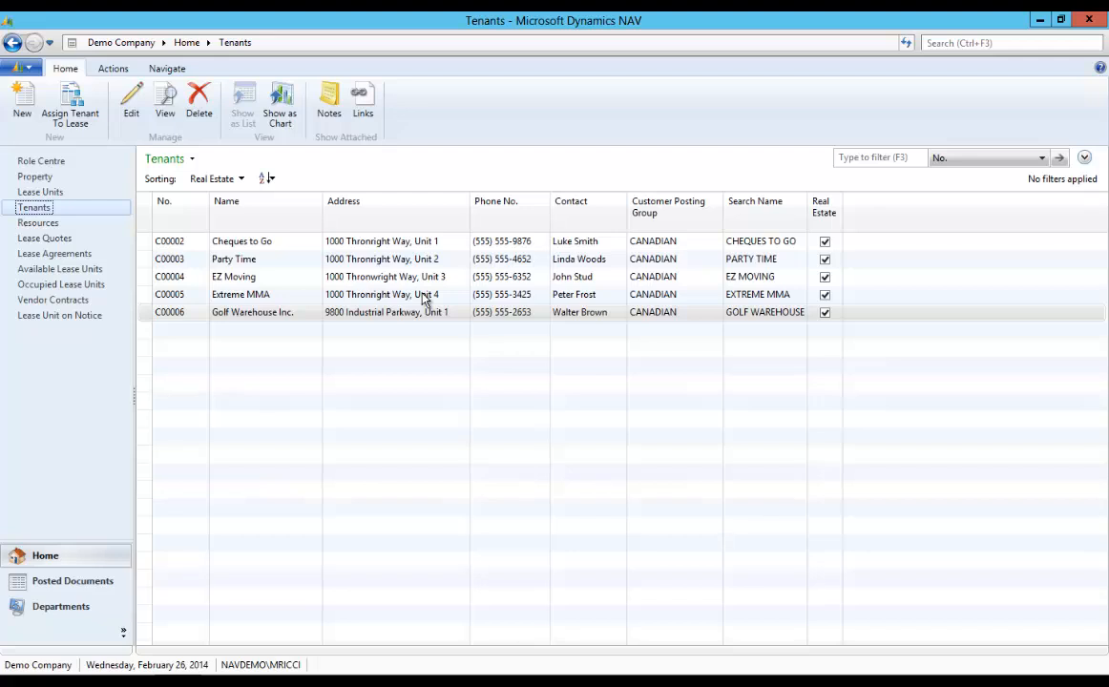
Return to the Property Manager role centre with notifications and vacancy chart
click(187, 42)
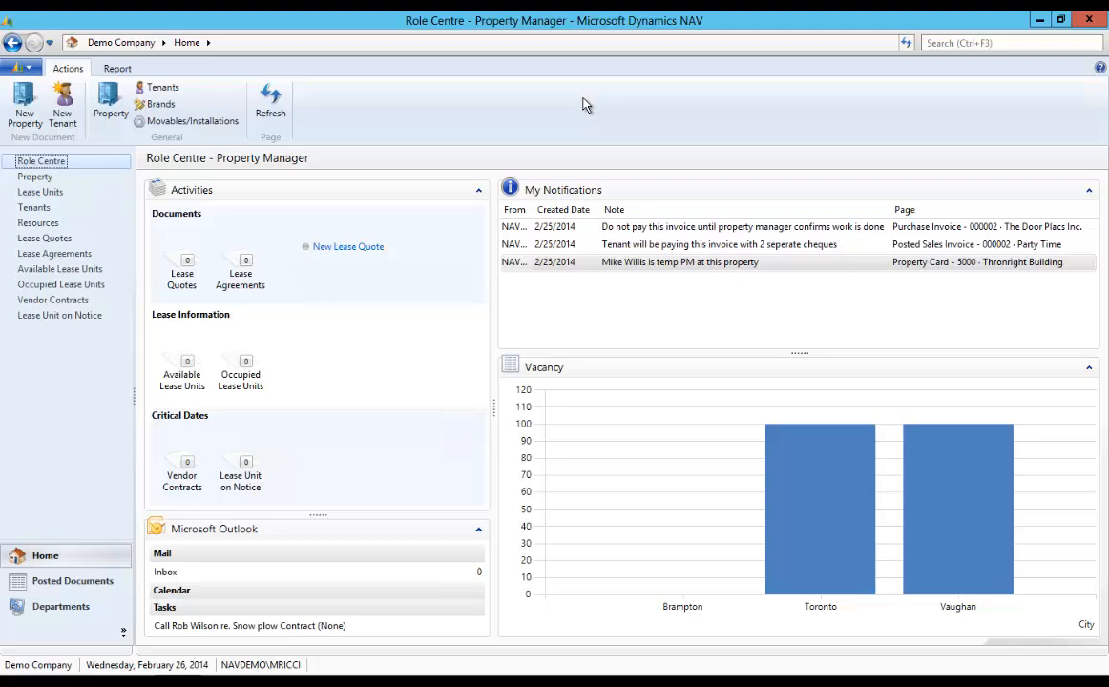